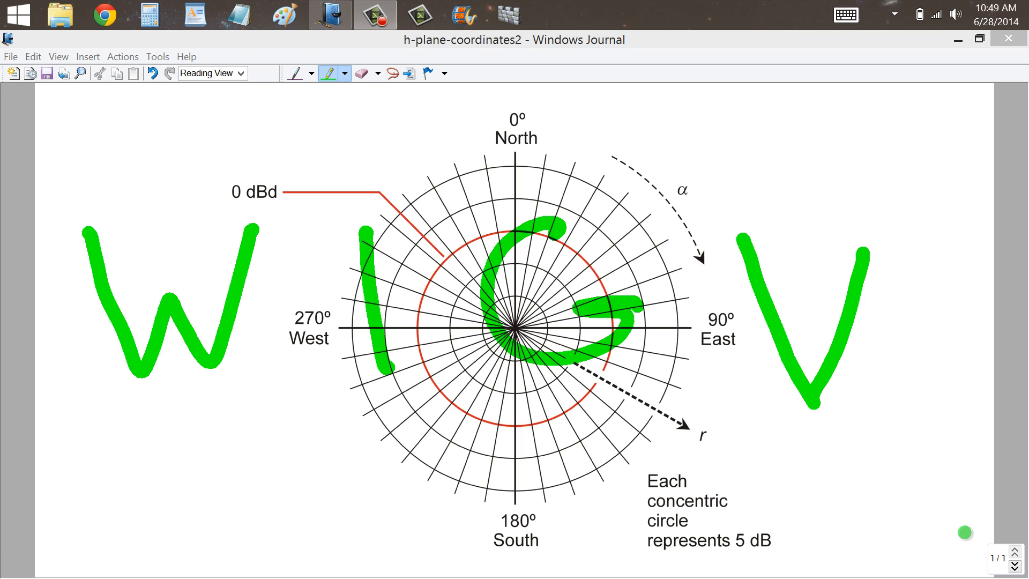
- Use the eraser to rub out the green W, I, G and V letters
left_click(361, 73)
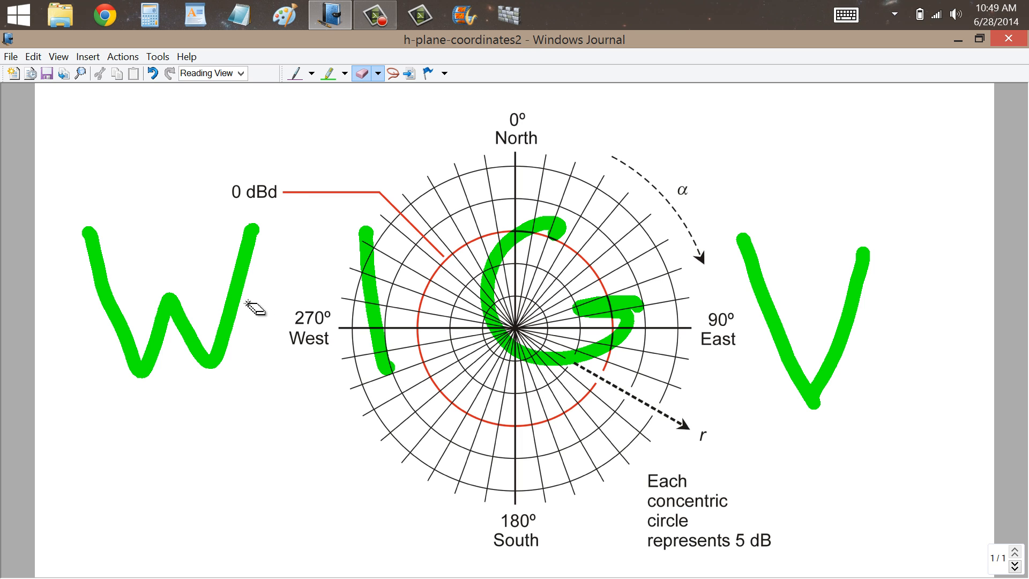
mouse_move(261, 334)
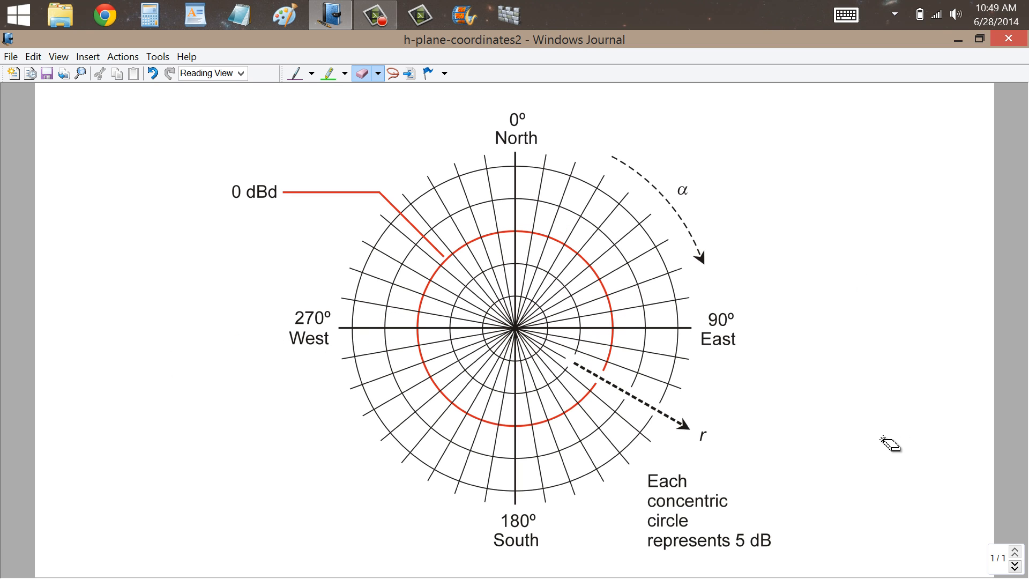
mouse_move(892, 436)
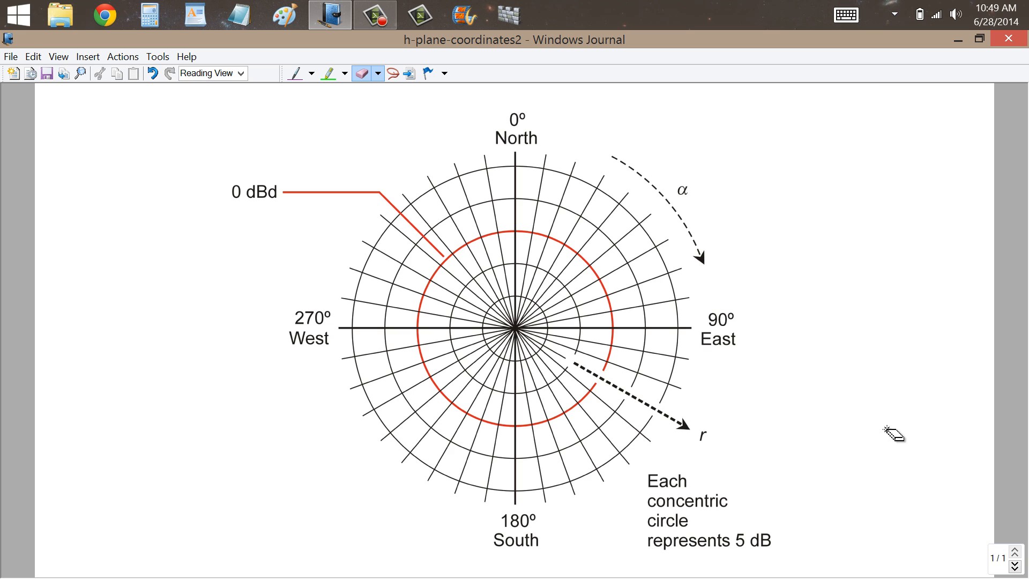
mouse_move(887, 433)
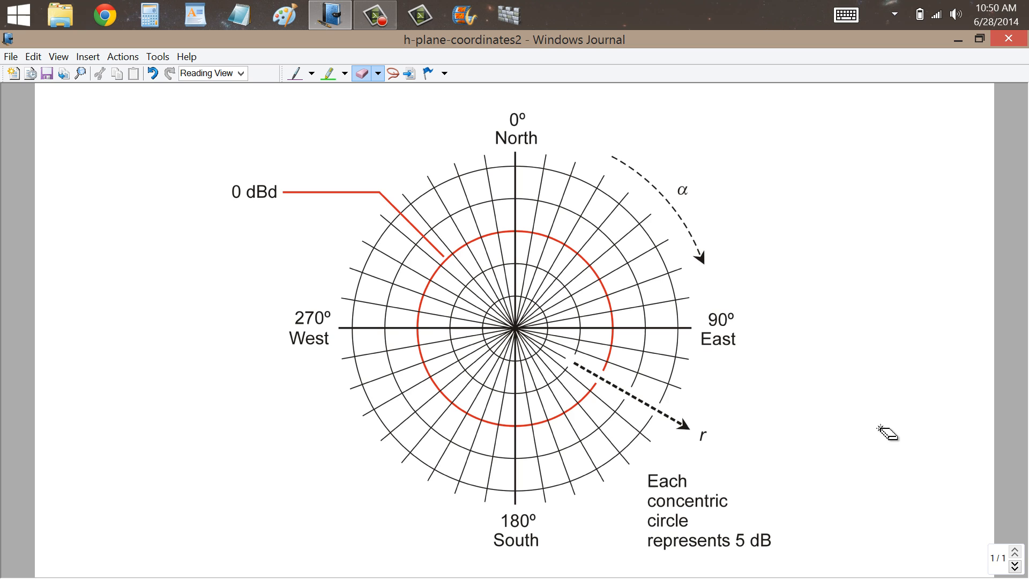
mouse_move(389, 63)
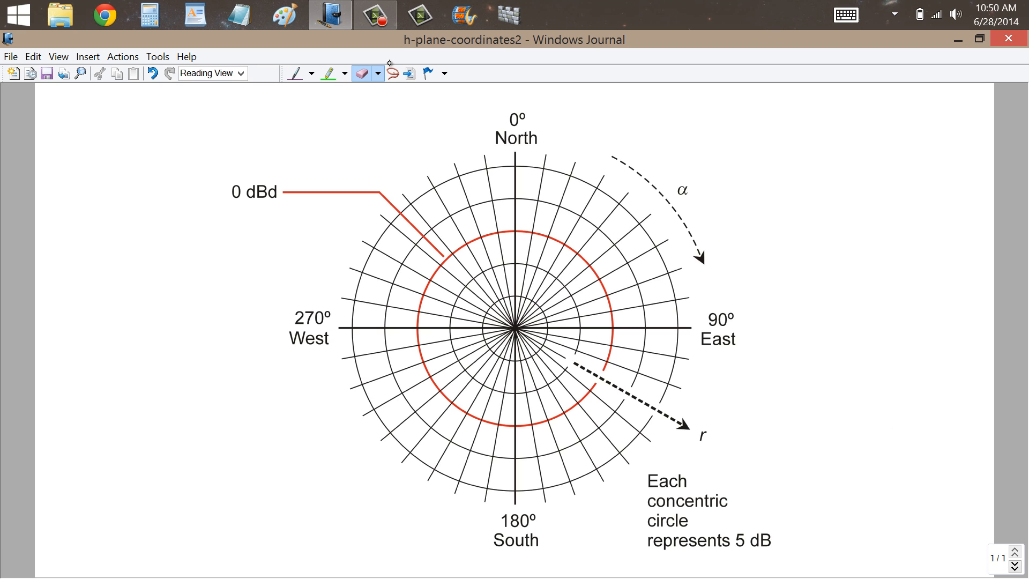
- Handwrite 'H-plane' in purple left of the polar plot, then pick the green highlighter
left_click(295, 73)
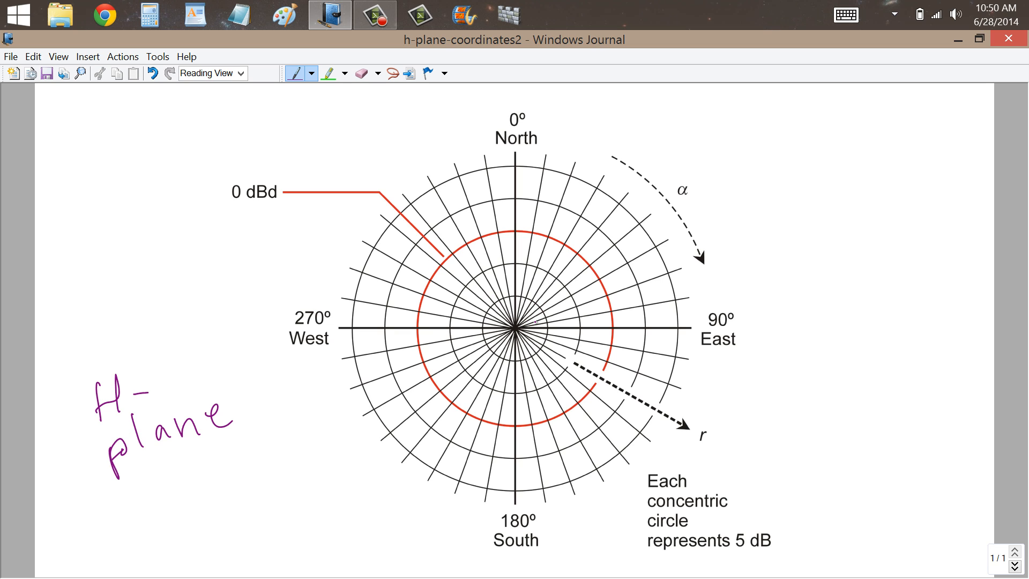
left_click(331, 73)
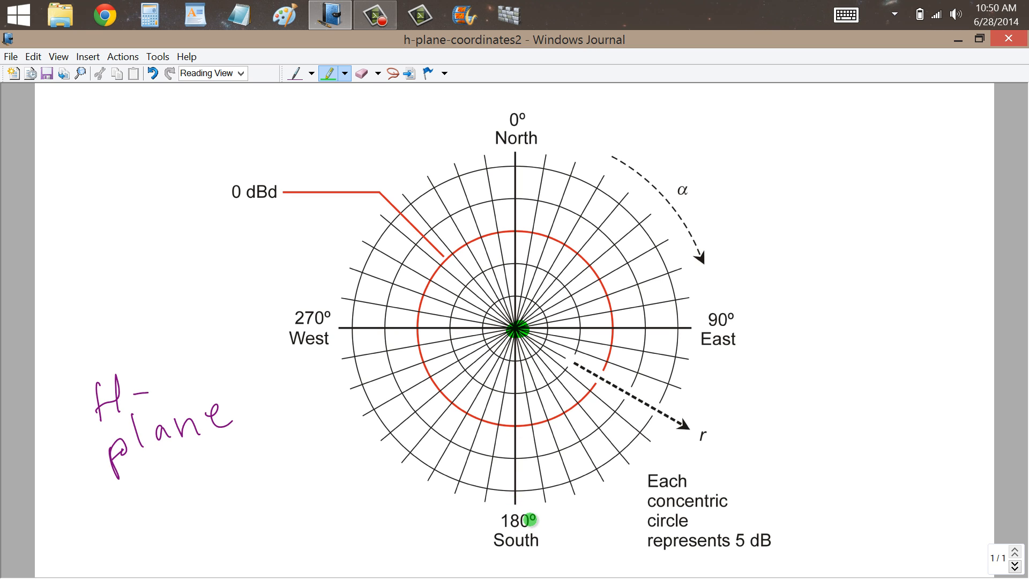
left_click(395, 404)
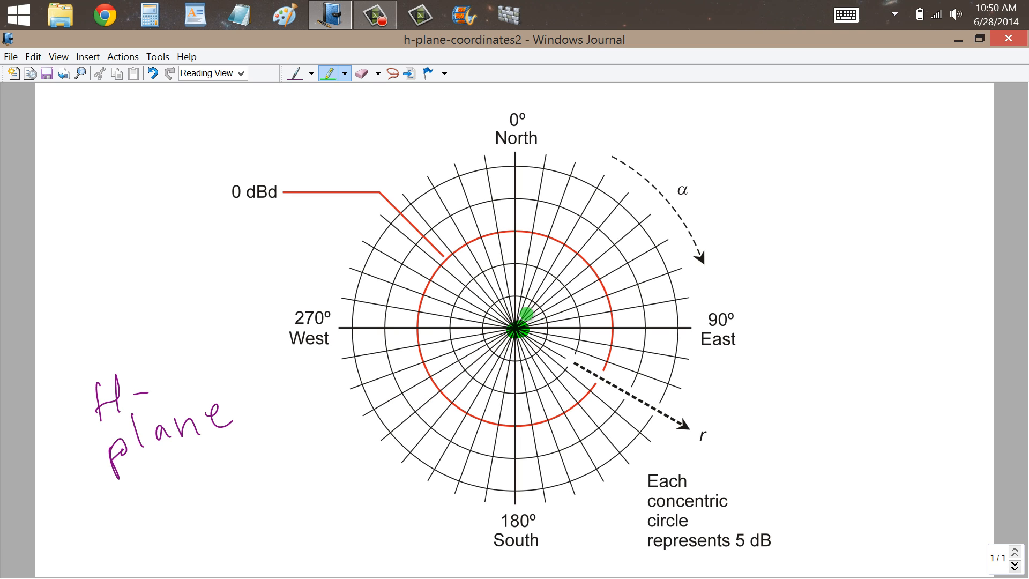
left_click(559, 265)
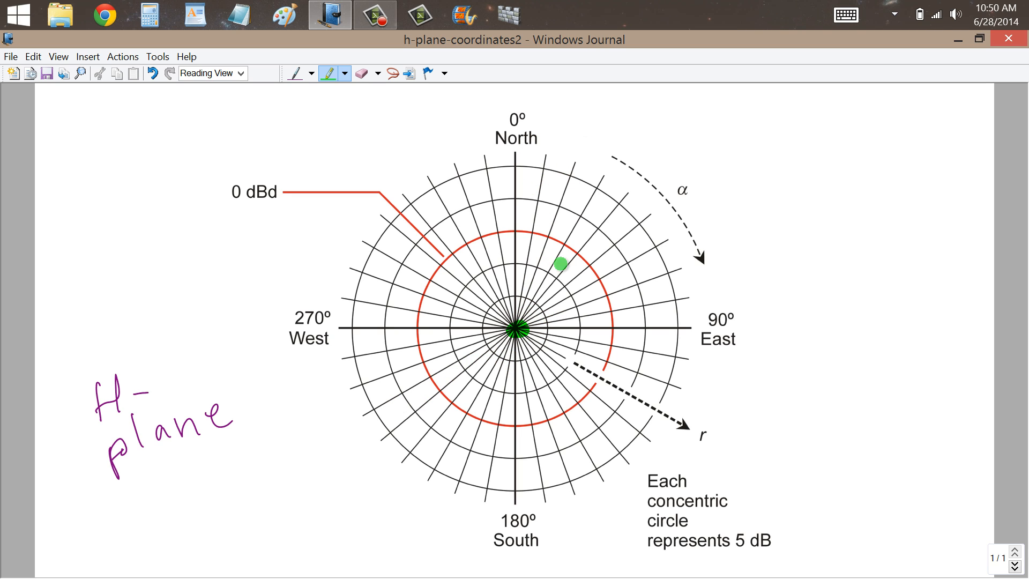
left_click_drag(560, 266, 563, 310)
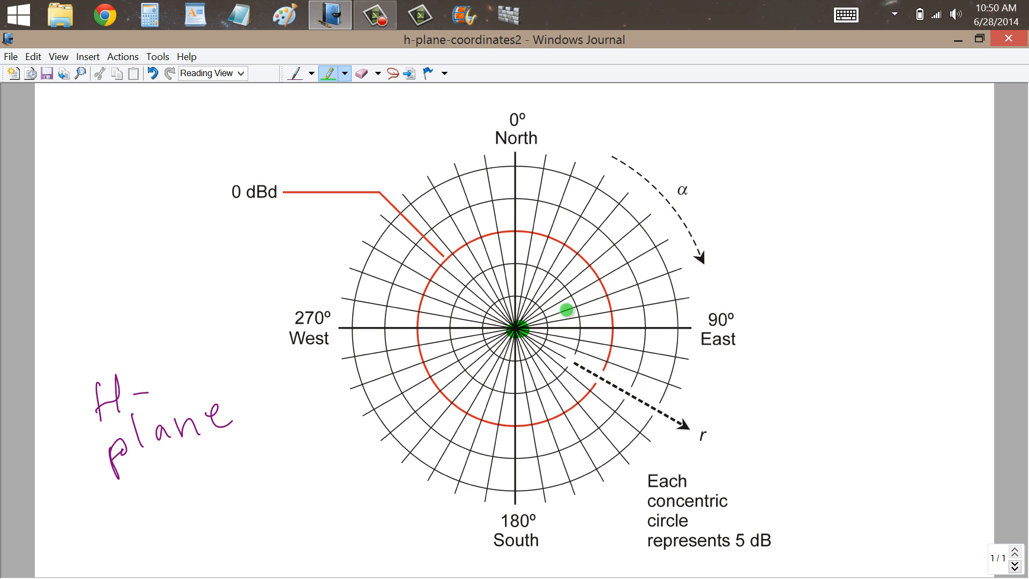
left_click_drag(564, 310, 712, 407)
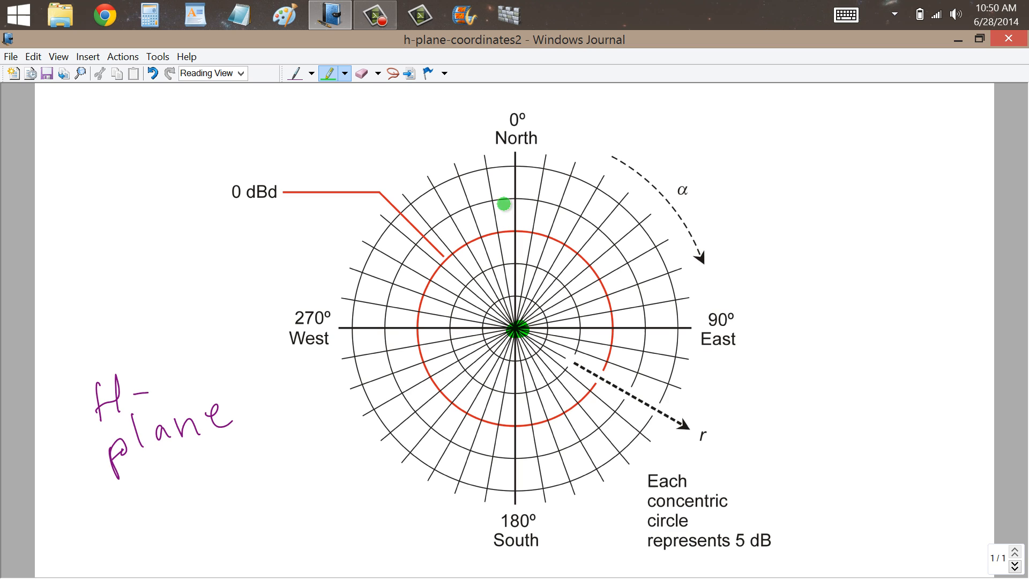
left_click_drag(503, 205, 582, 242)
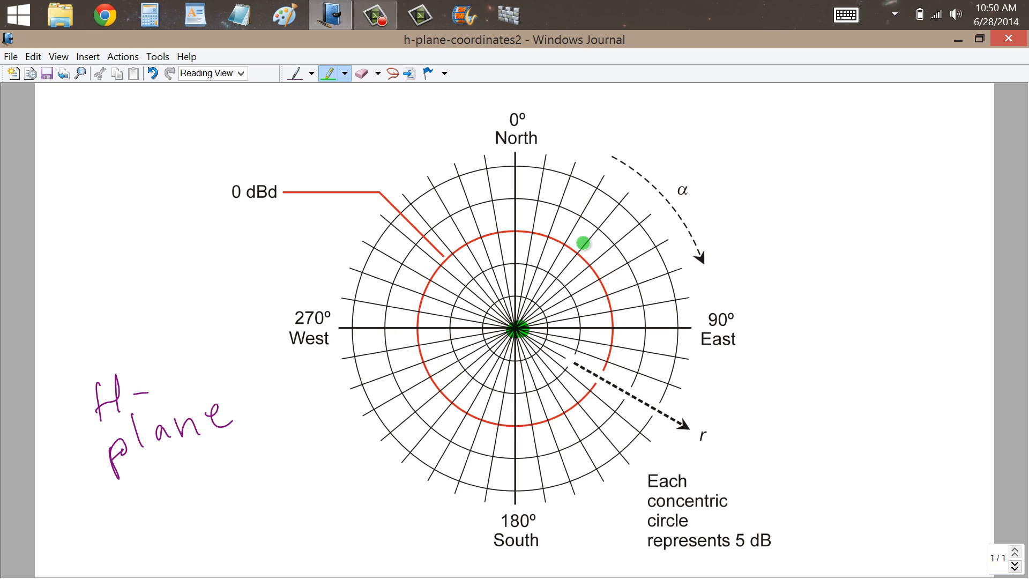
left_click_drag(583, 251, 571, 254)
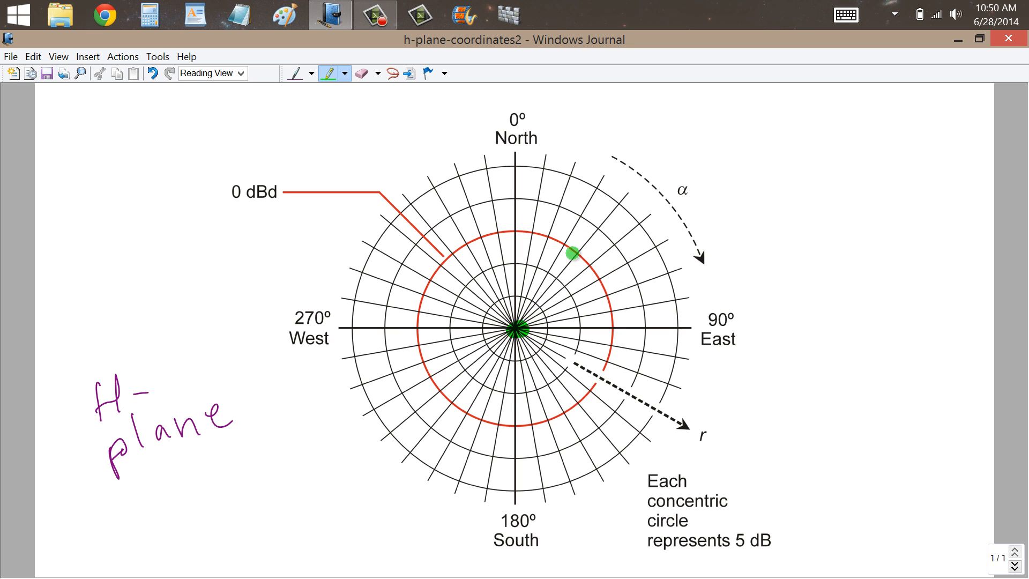
left_click(360, 73)
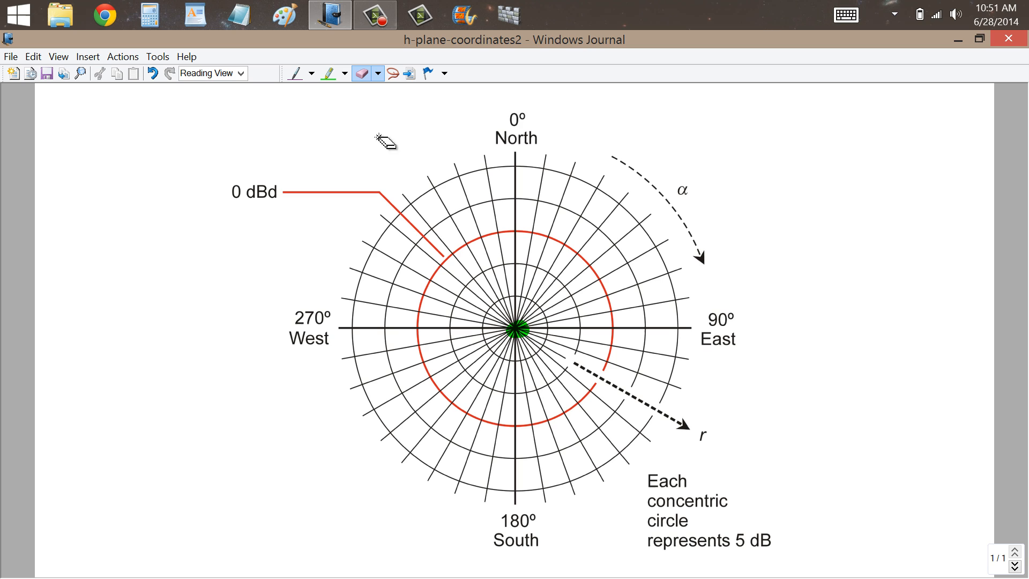
left_click(328, 73)
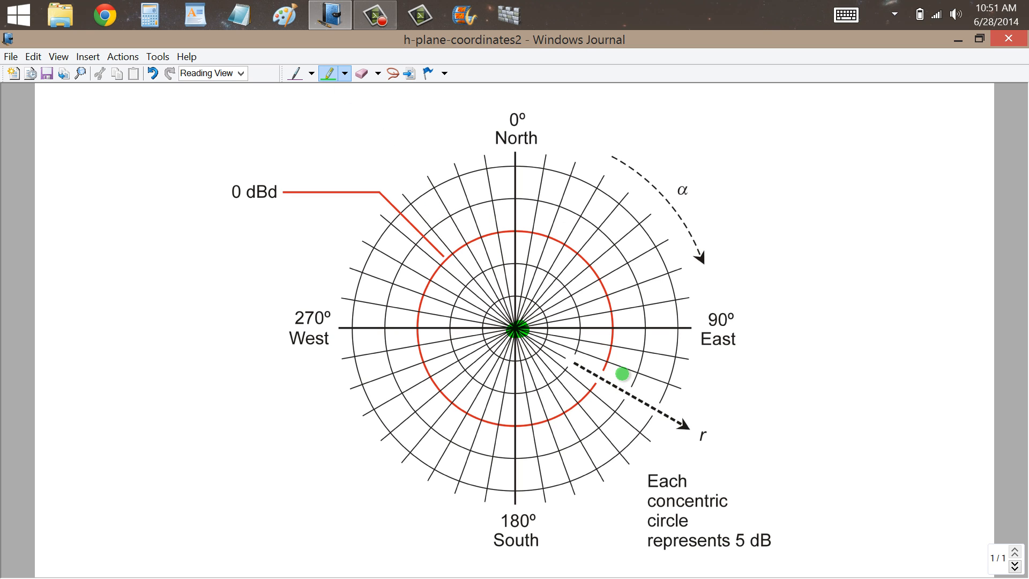
left_click_drag(620, 374, 620, 332)
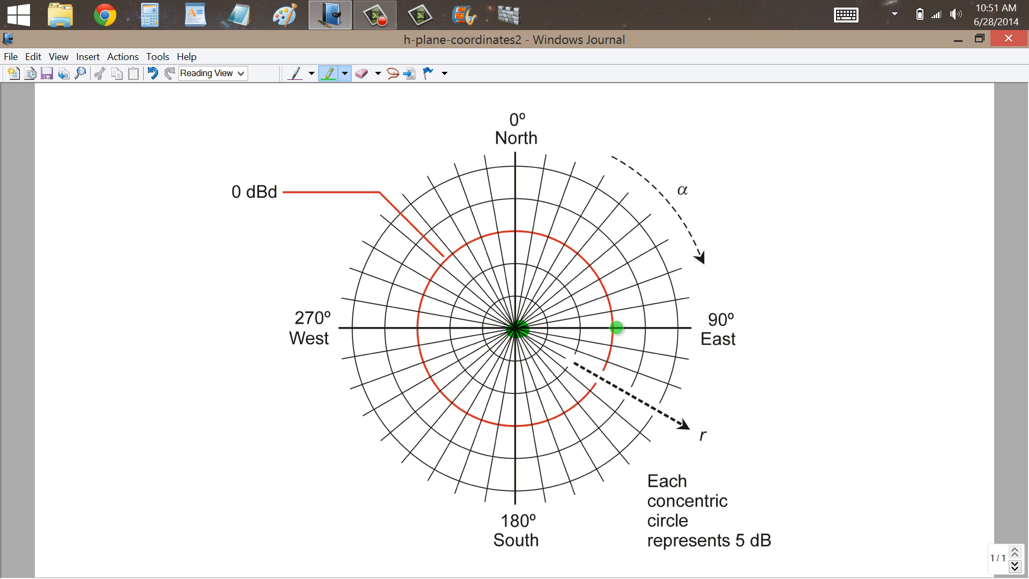
left_click_drag(618, 328, 556, 409)
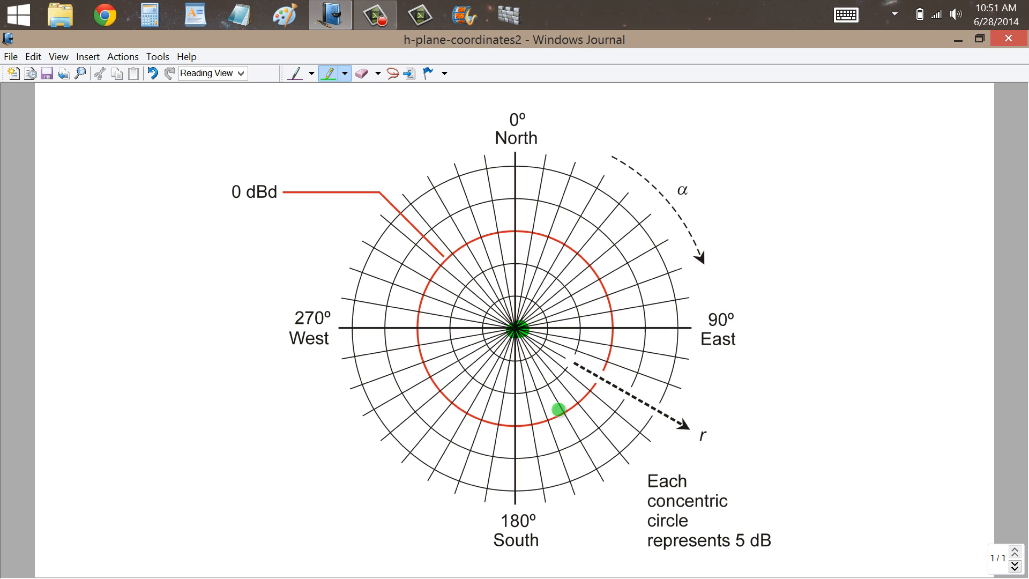
left_click_drag(573, 409, 450, 416)
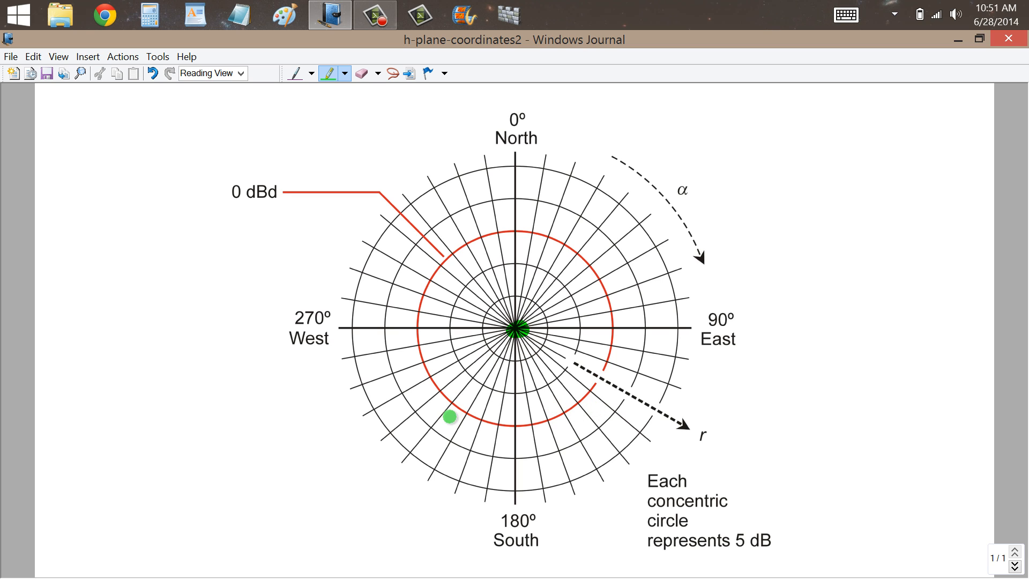
left_click_drag(449, 417, 479, 424)
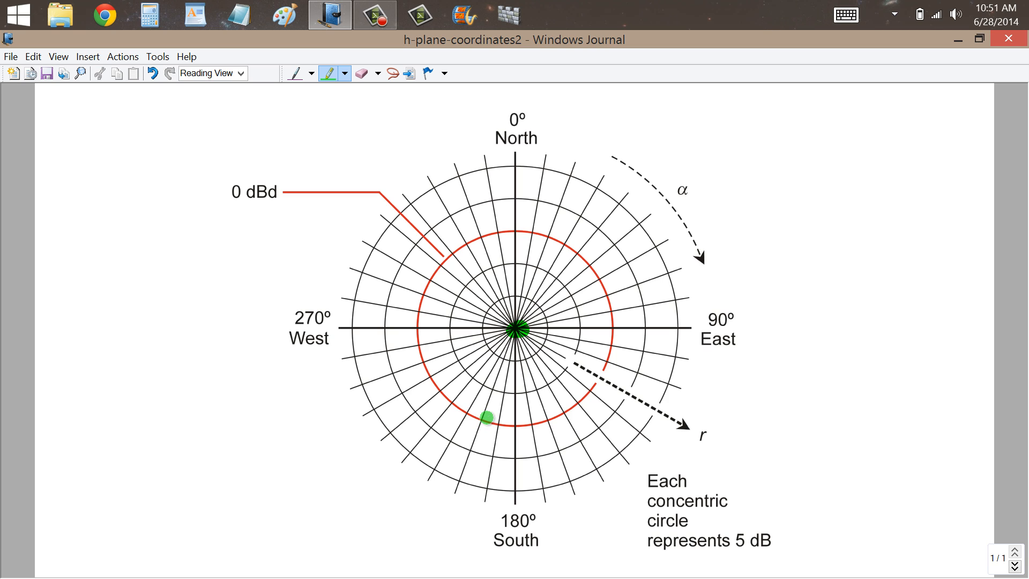
left_click_drag(486, 418, 512, 411)
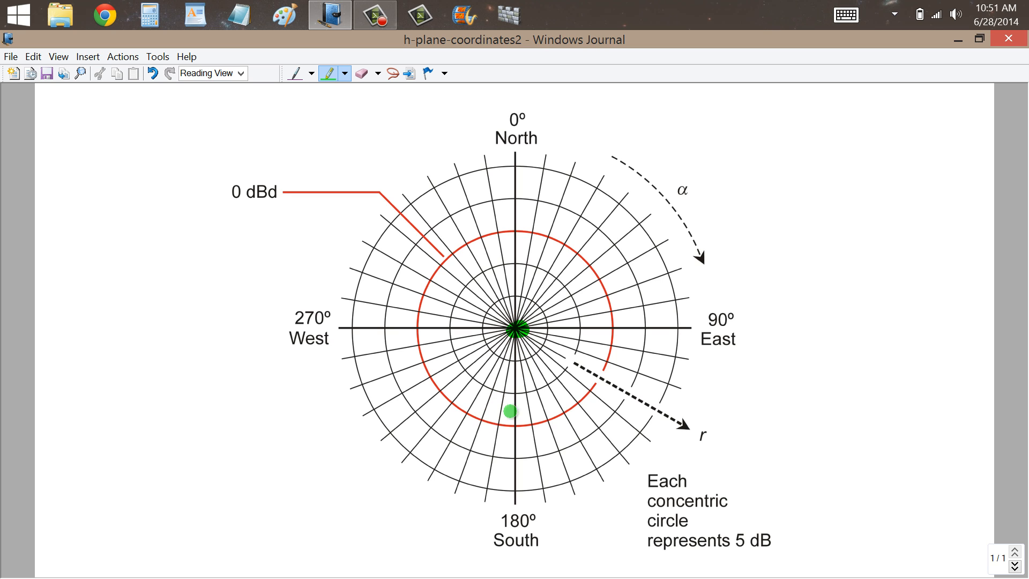
left_click_drag(510, 410, 702, 436)
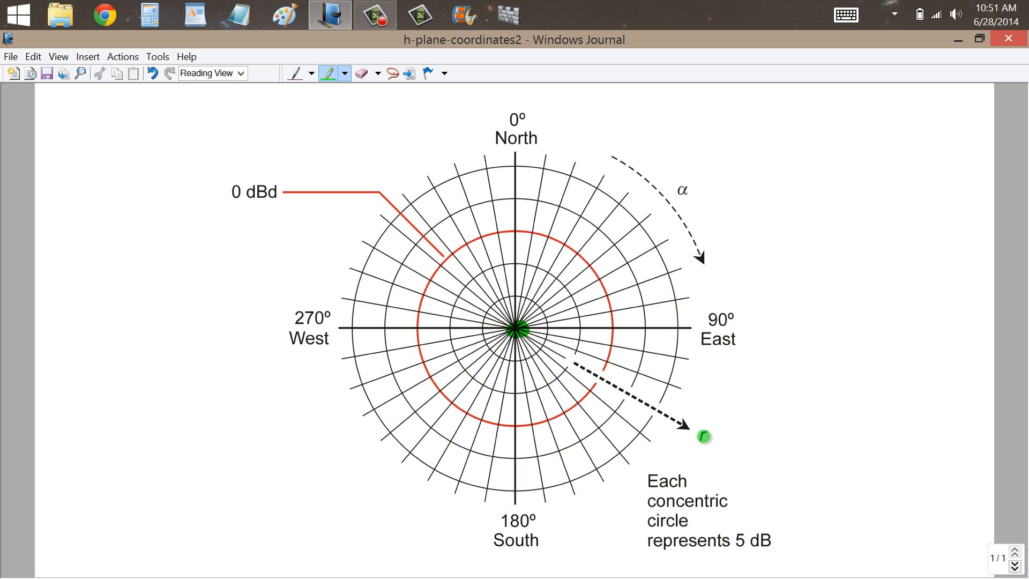
left_click_drag(703, 436, 654, 395)
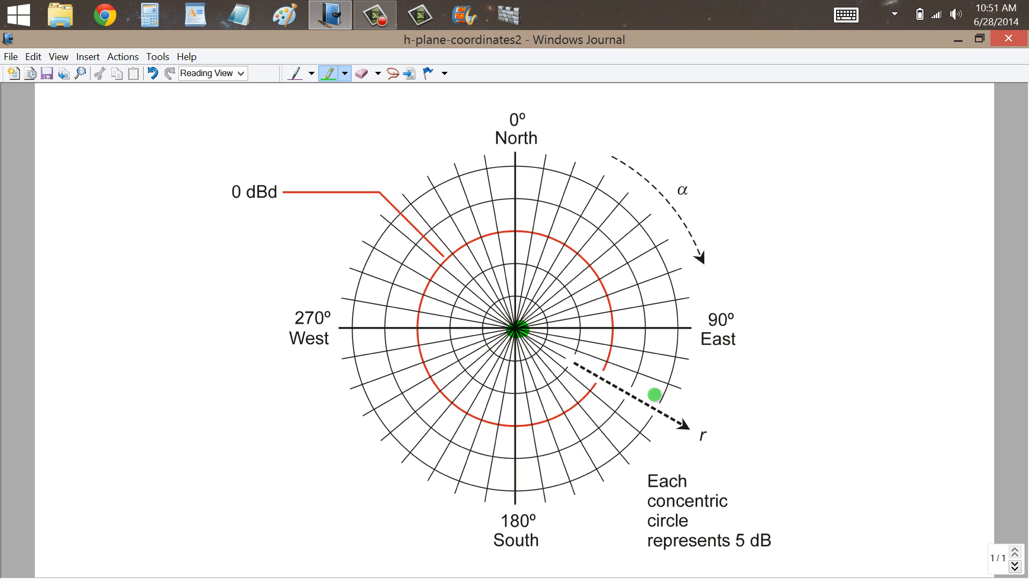
left_click_drag(653, 396, 677, 424)
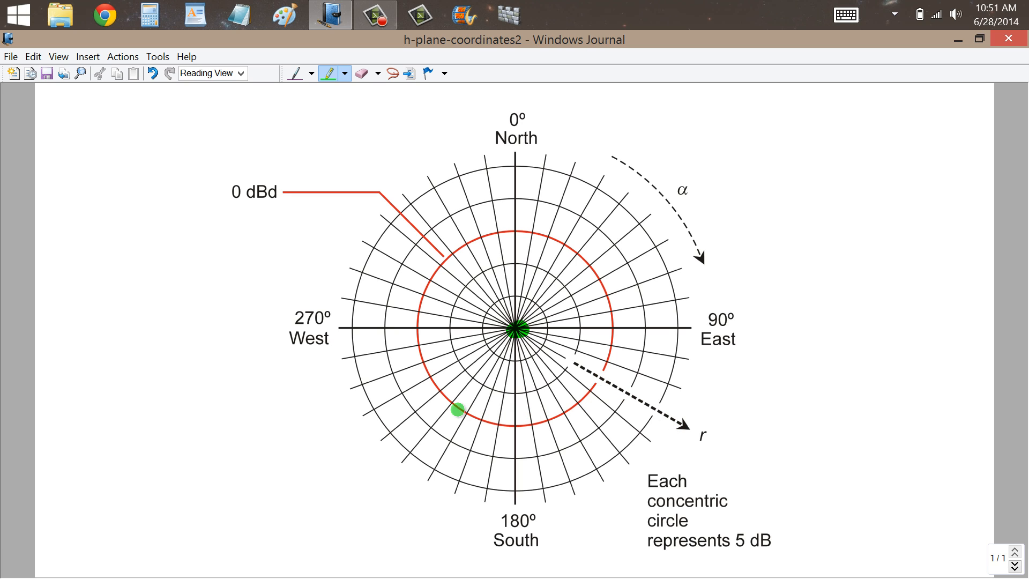
left_click_drag(457, 409, 562, 418)
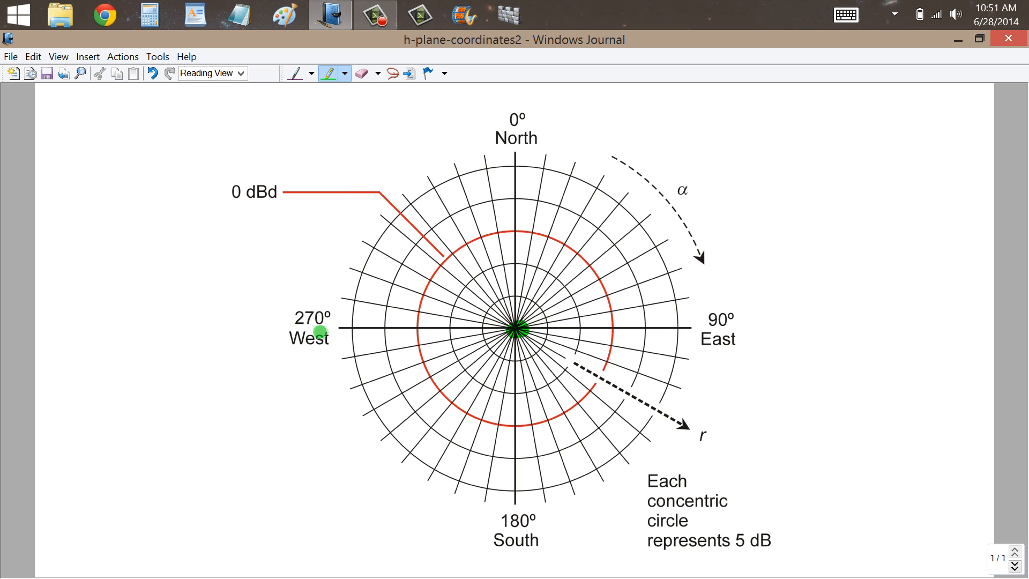
left_click(295, 73)
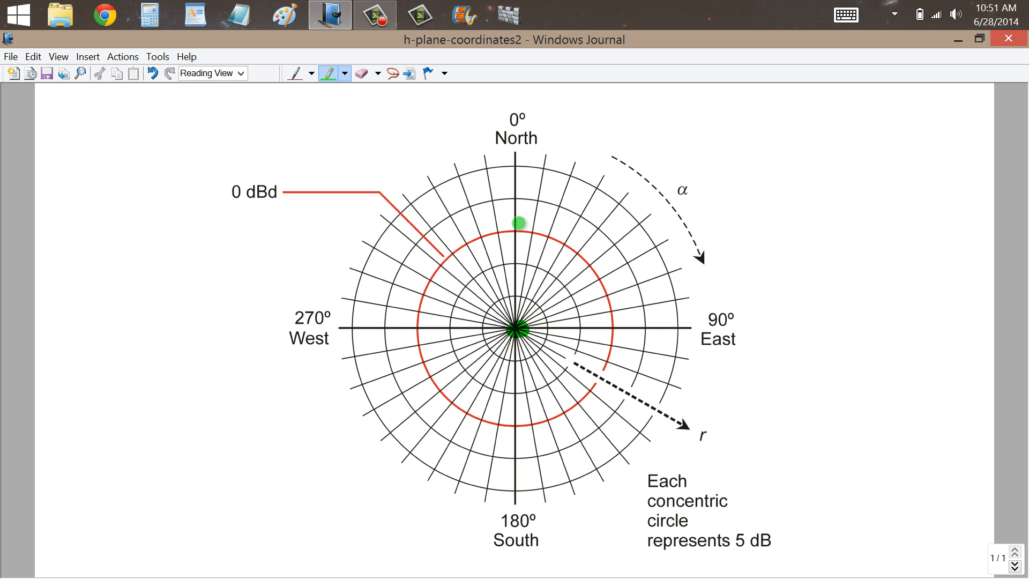
left_click_drag(518, 223, 519, 476)
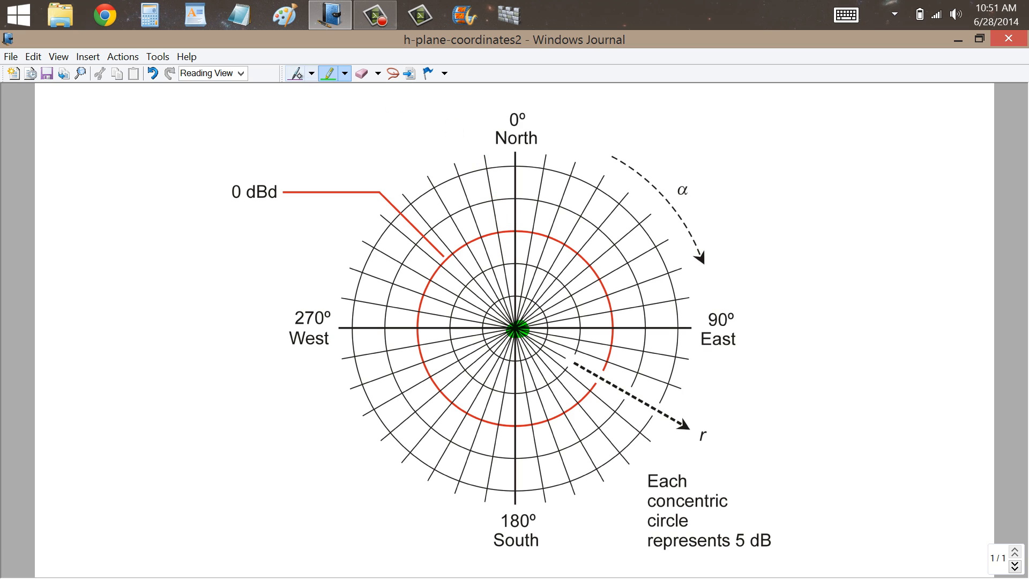
- Draw purple east and west lobes around the centre, then trace them in green
left_click(296, 73)
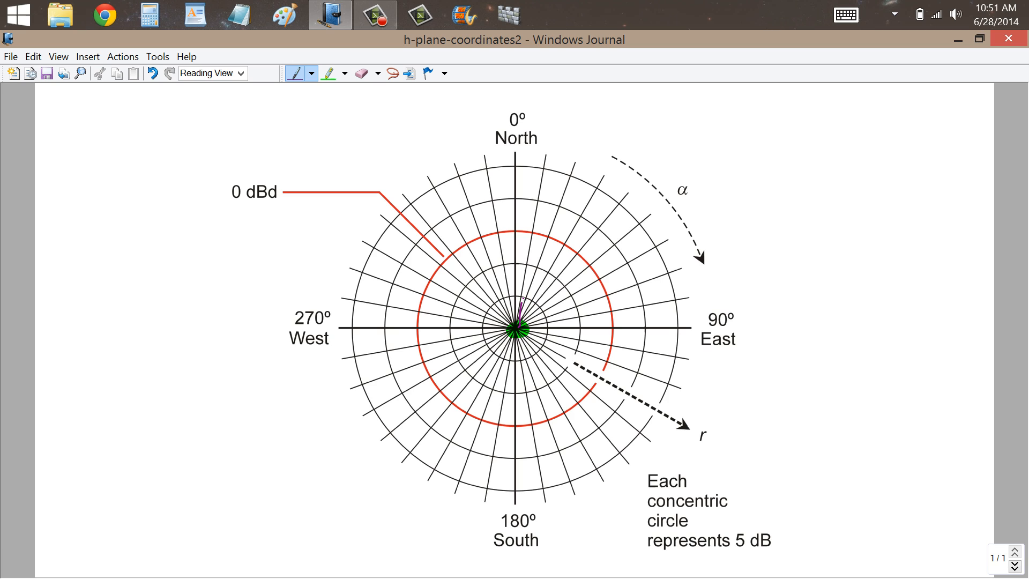
left_click_drag(518, 312, 607, 315)
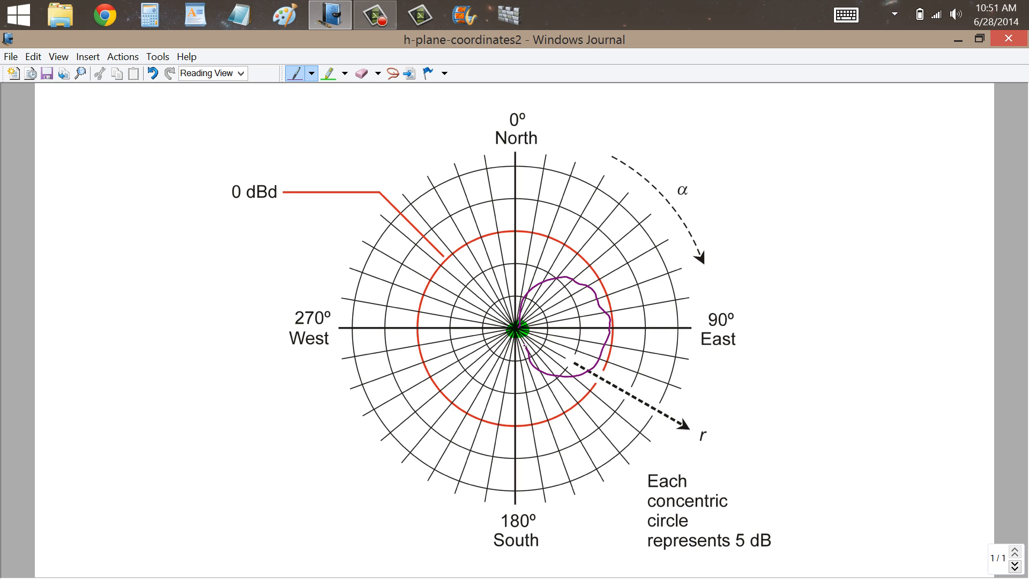
left_click_drag(518, 328, 469, 272)
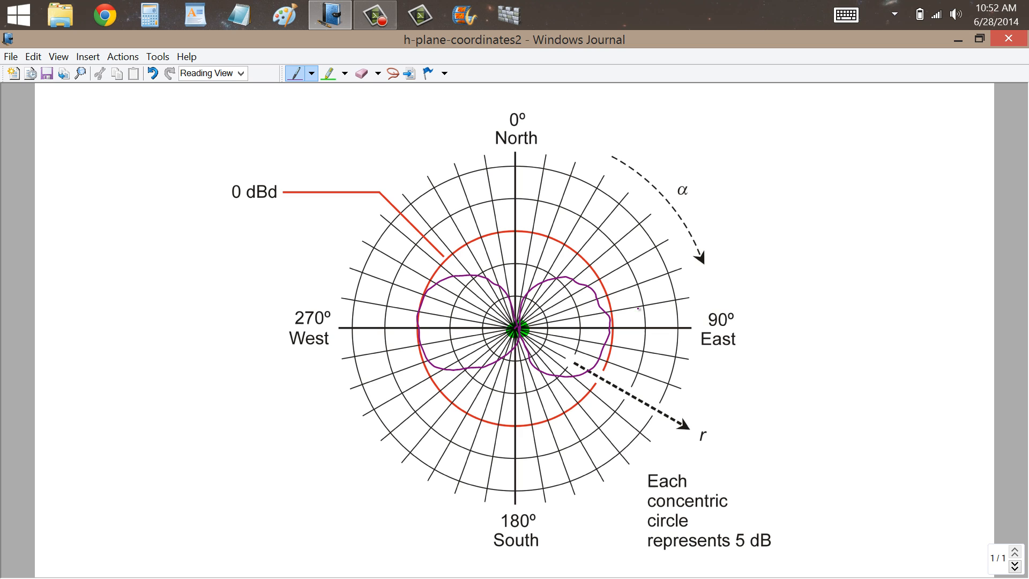
left_click(329, 73)
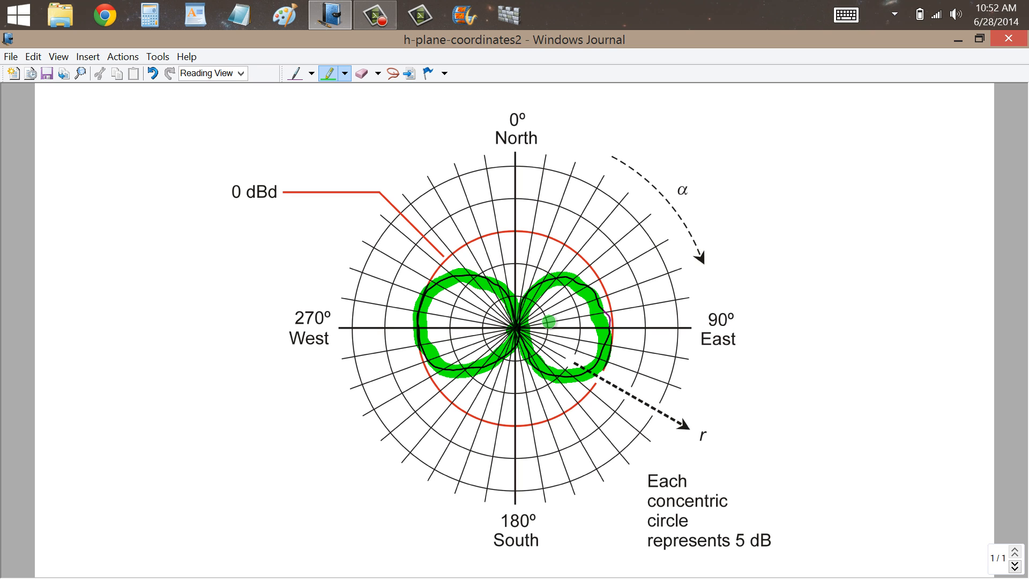
- Highlight a thick green line from the centre past the east-northeast edge, then erase the pattern
left_click_drag(532, 322, 765, 255)
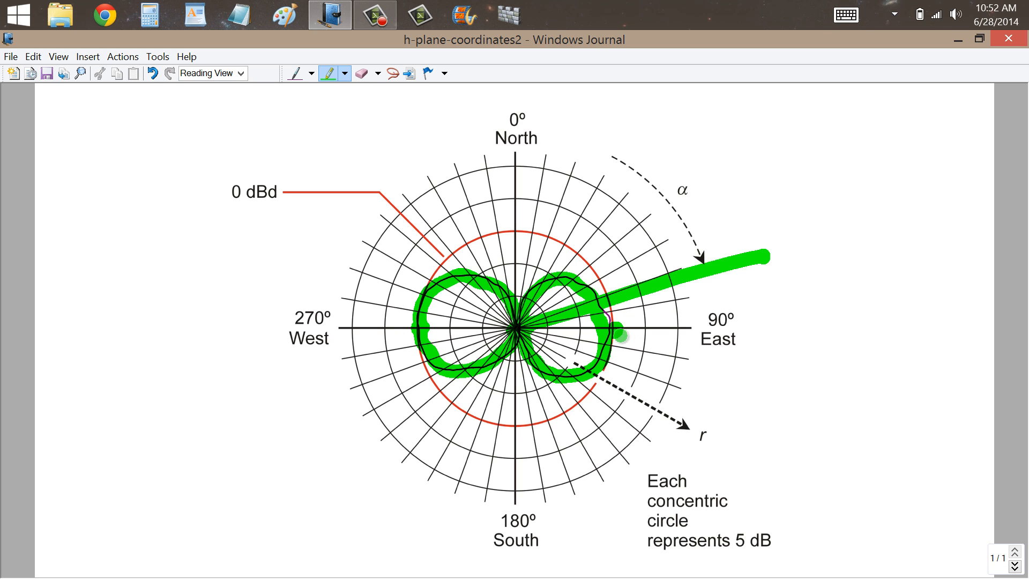
left_click(361, 73)
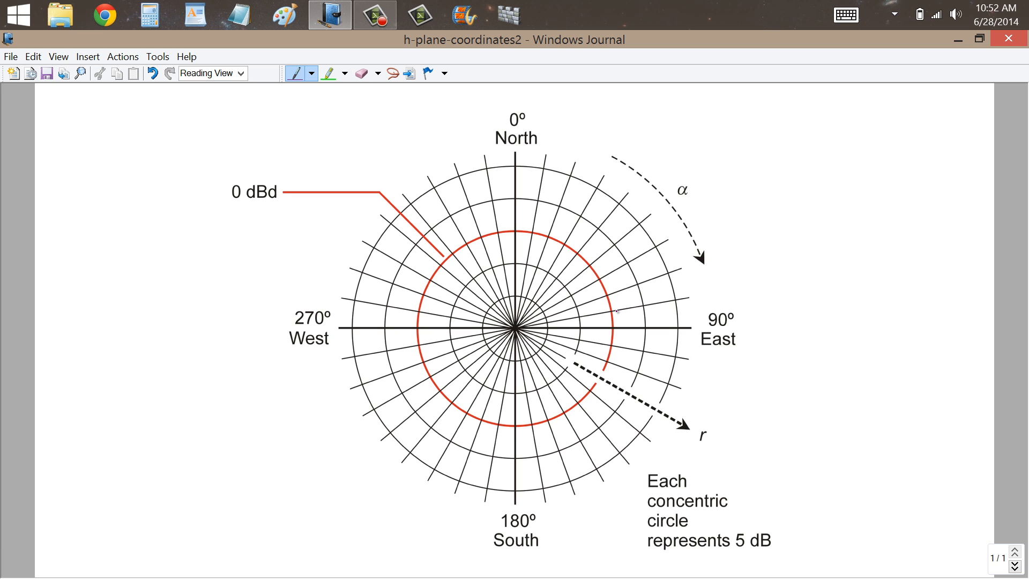
left_click(330, 73)
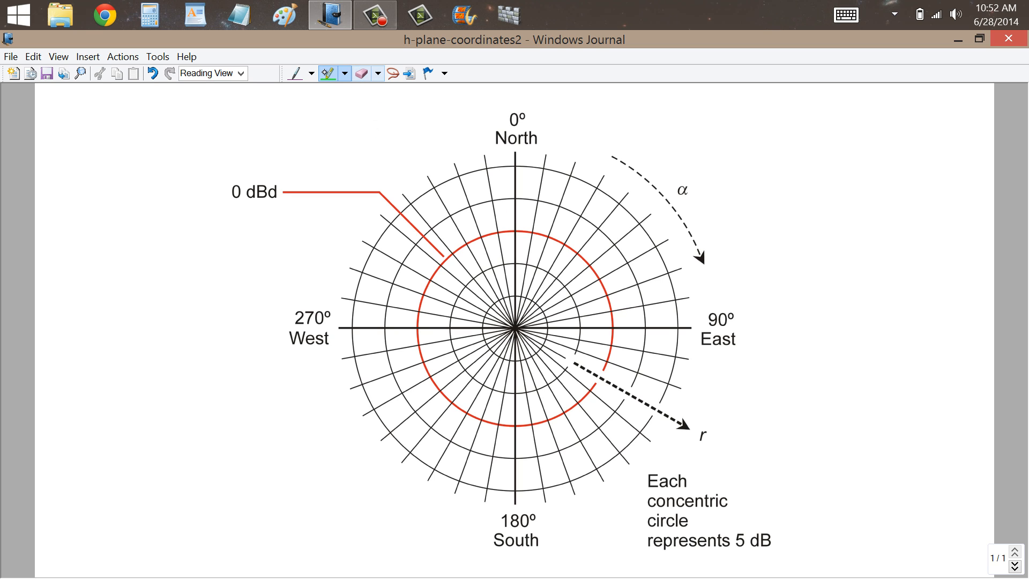
left_click(515, 330)
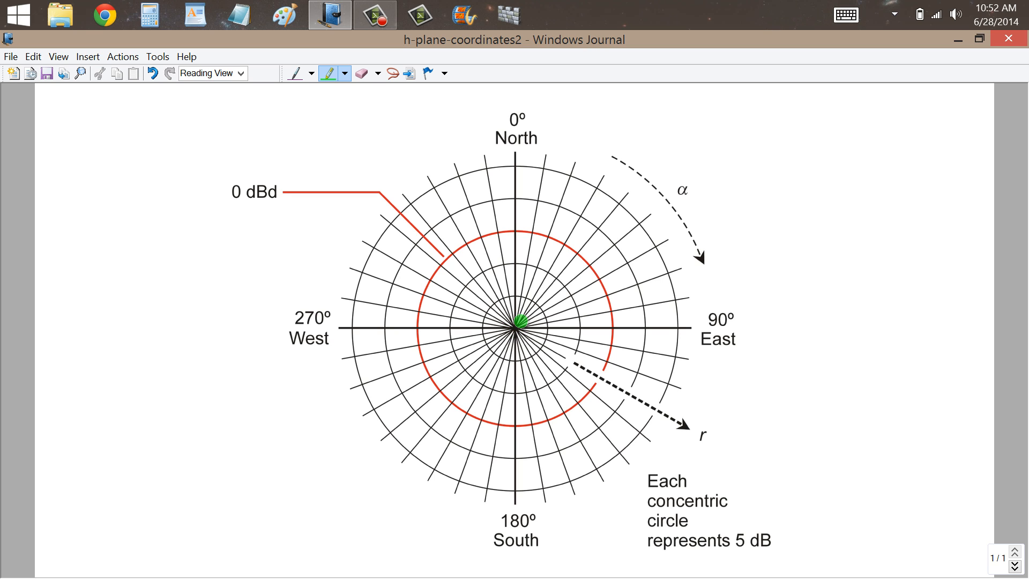
left_click_drag(518, 321, 463, 243)
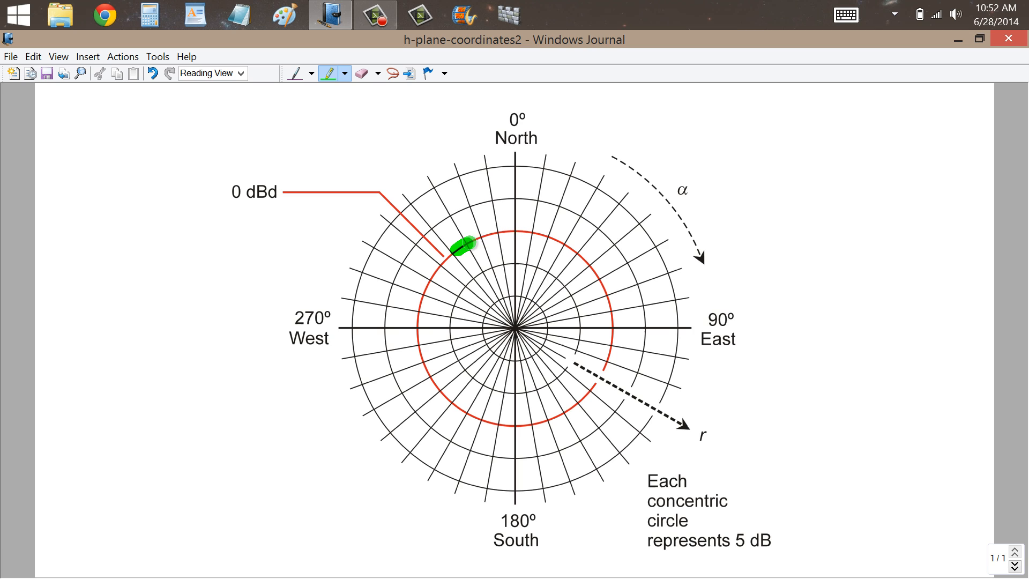
left_click_drag(462, 245, 587, 256)
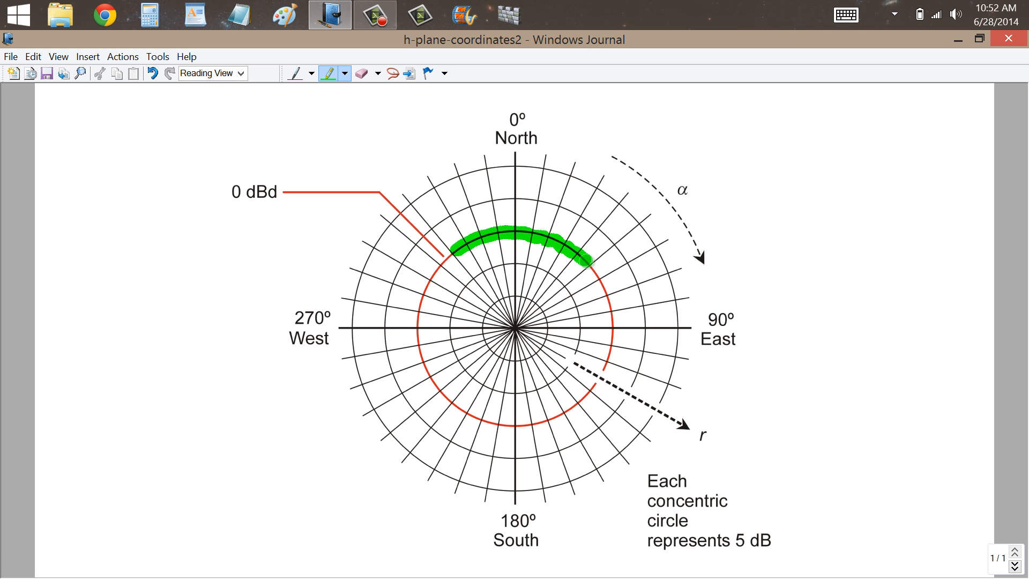
left_click_drag(587, 262, 597, 381)
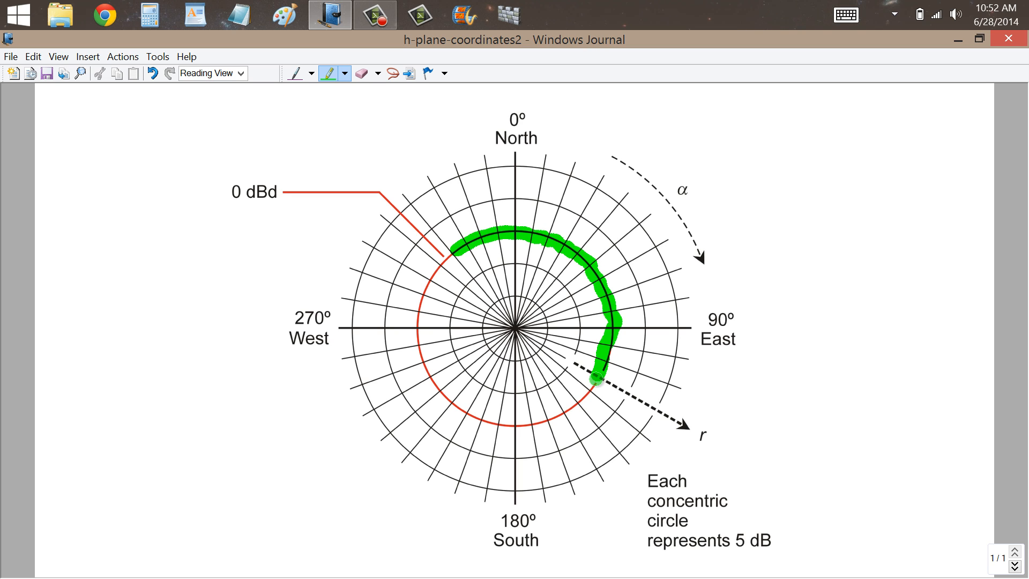
left_click_drag(596, 381, 479, 423)
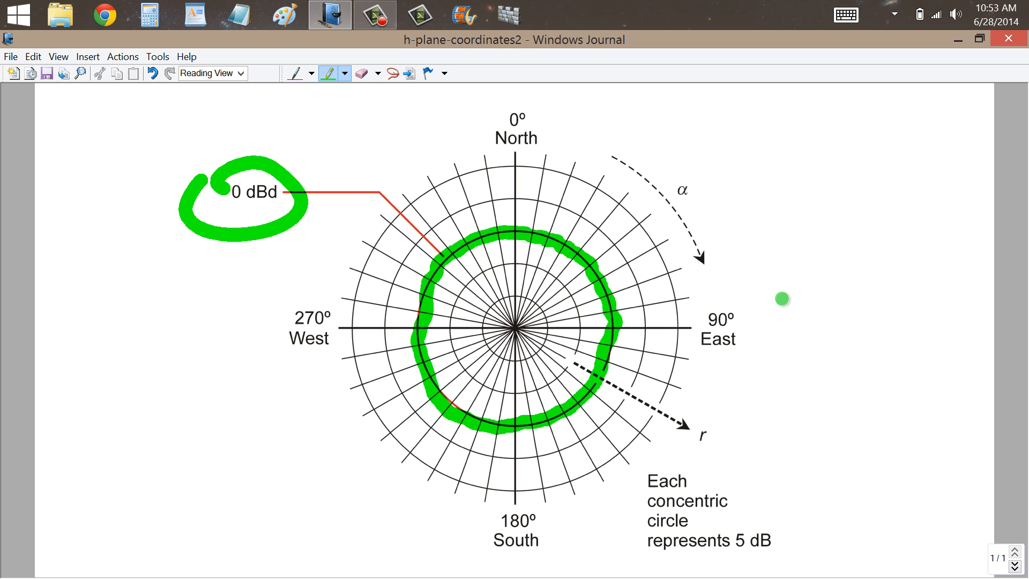
mouse_move(770, 297)
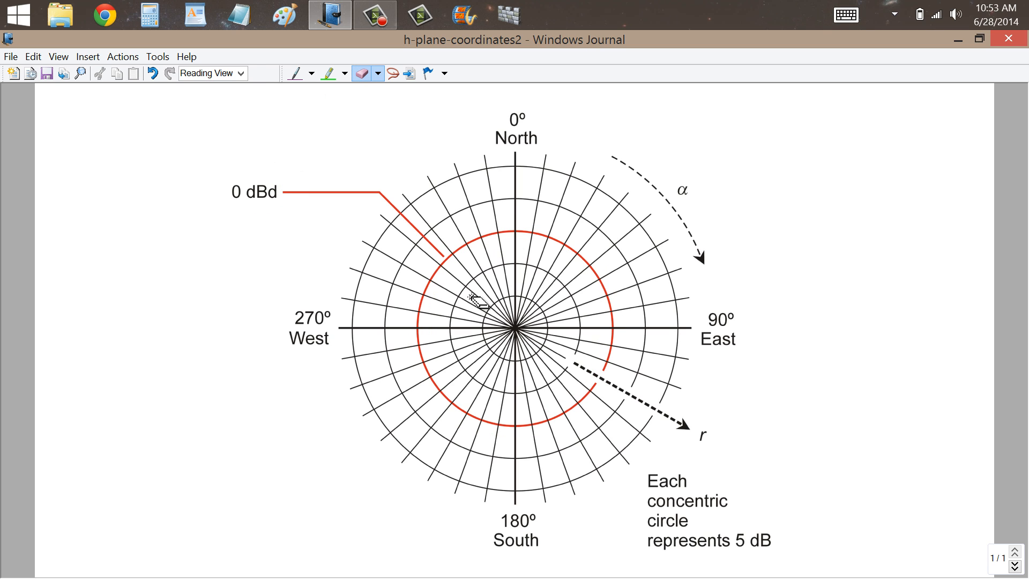
mouse_move(813, 419)
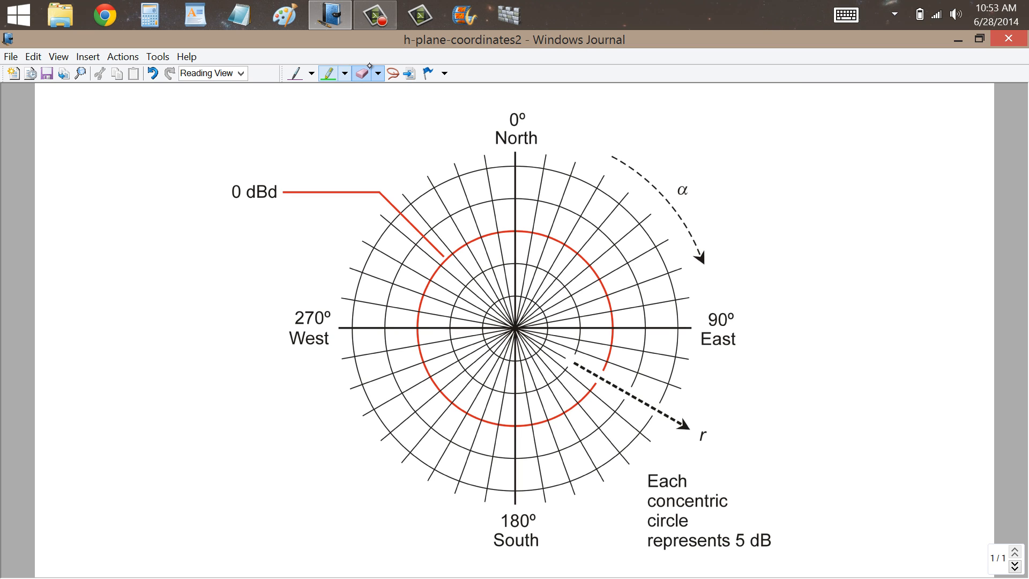
left_click(295, 72)
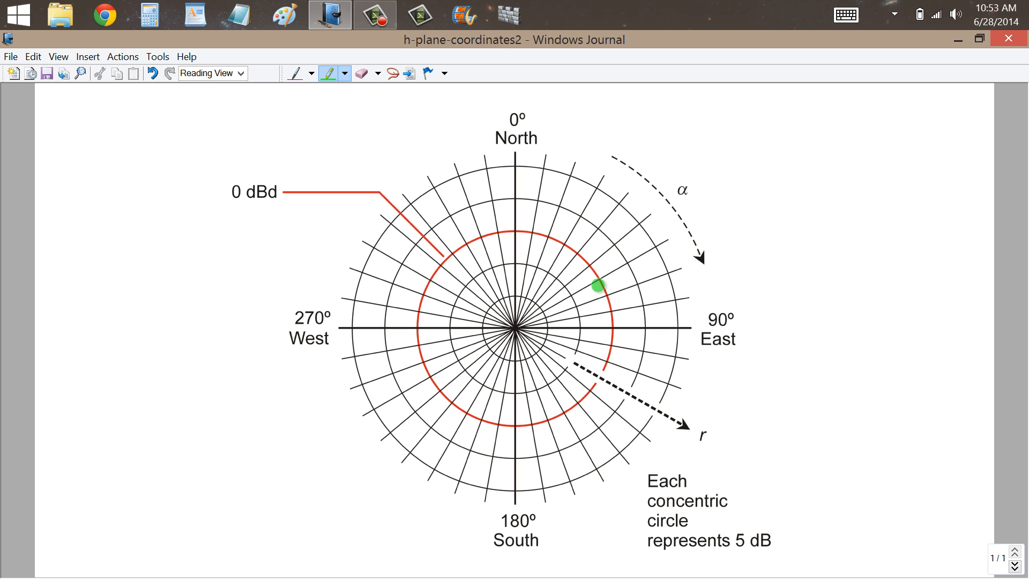
left_click_drag(595, 286, 578, 252)
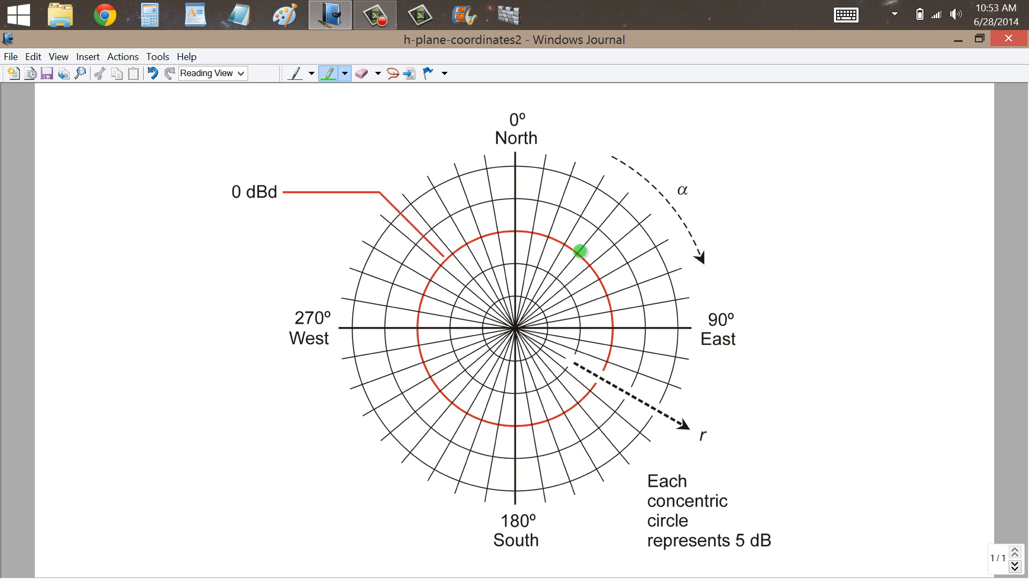
left_click_drag(579, 252, 616, 263)
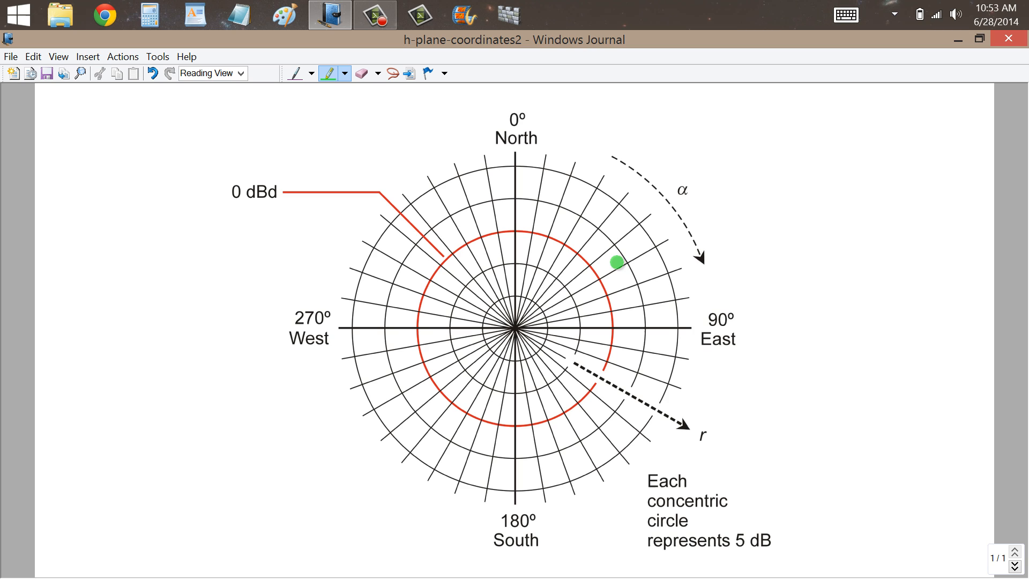
left_click_drag(616, 263, 630, 310)
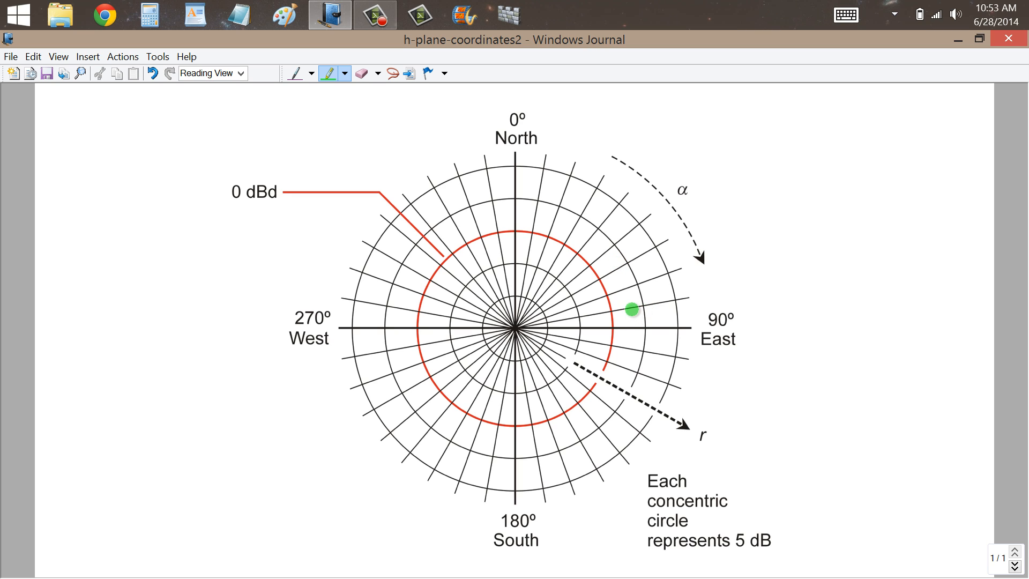
left_click_drag(630, 309, 525, 342)
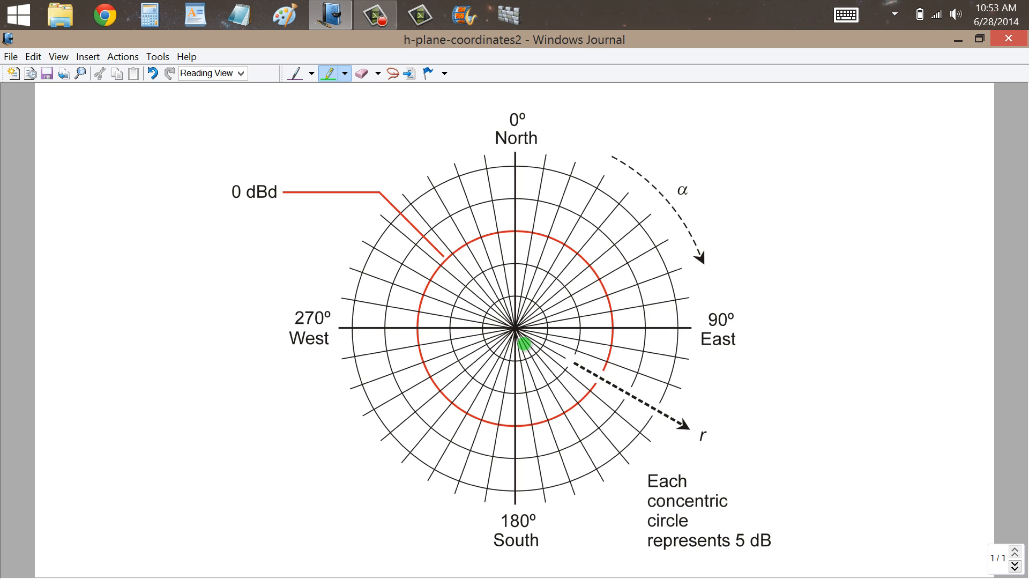
left_click_drag(525, 342, 423, 400)
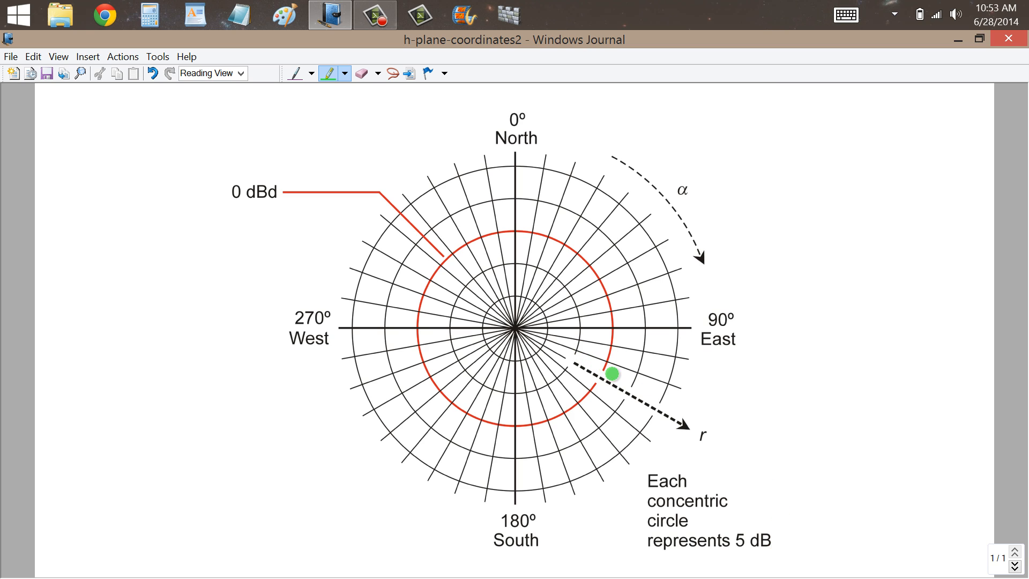
left_click_drag(611, 375, 468, 221)
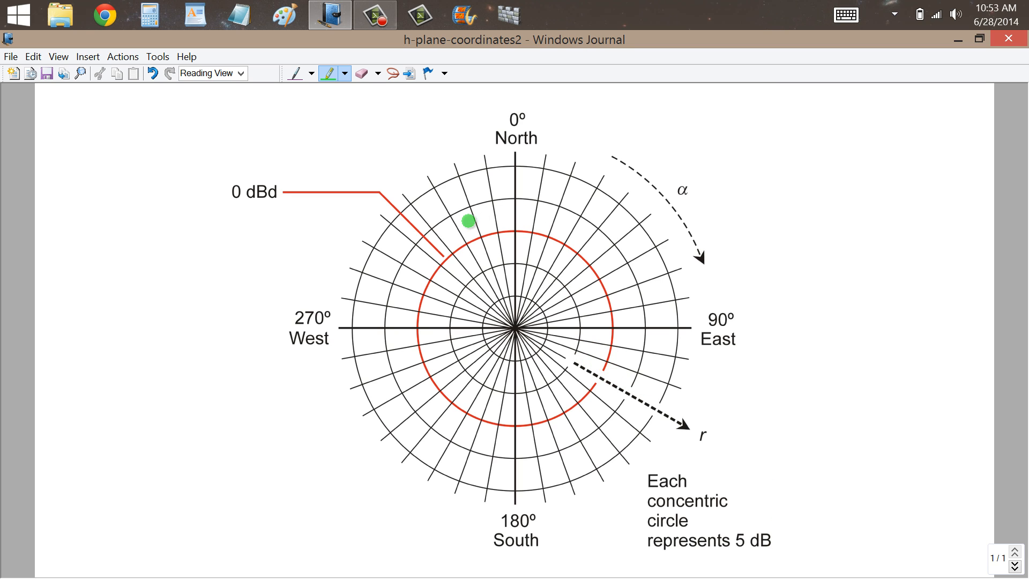
left_click_drag(468, 221, 576, 228)
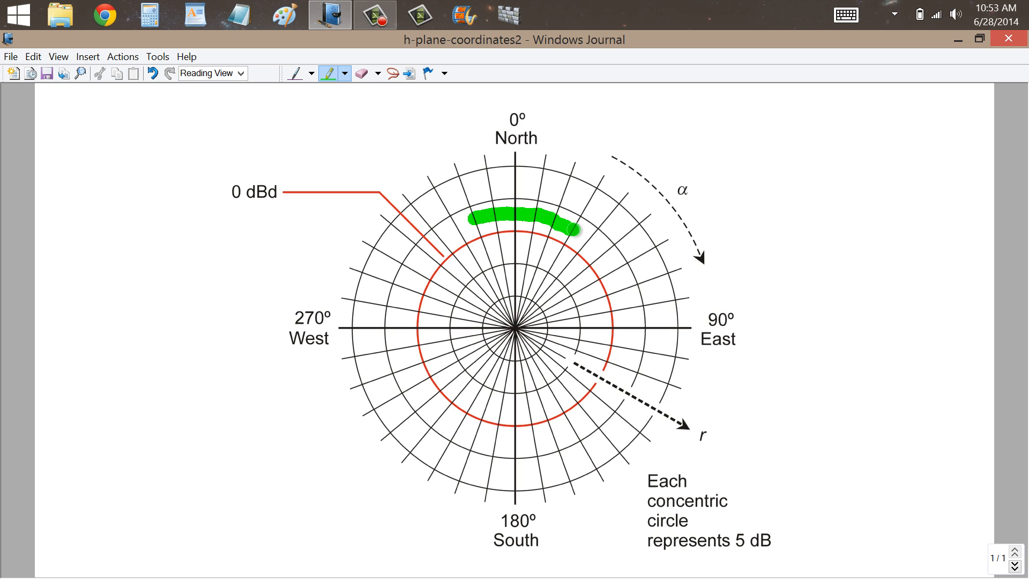
left_click_drag(572, 228, 630, 313)
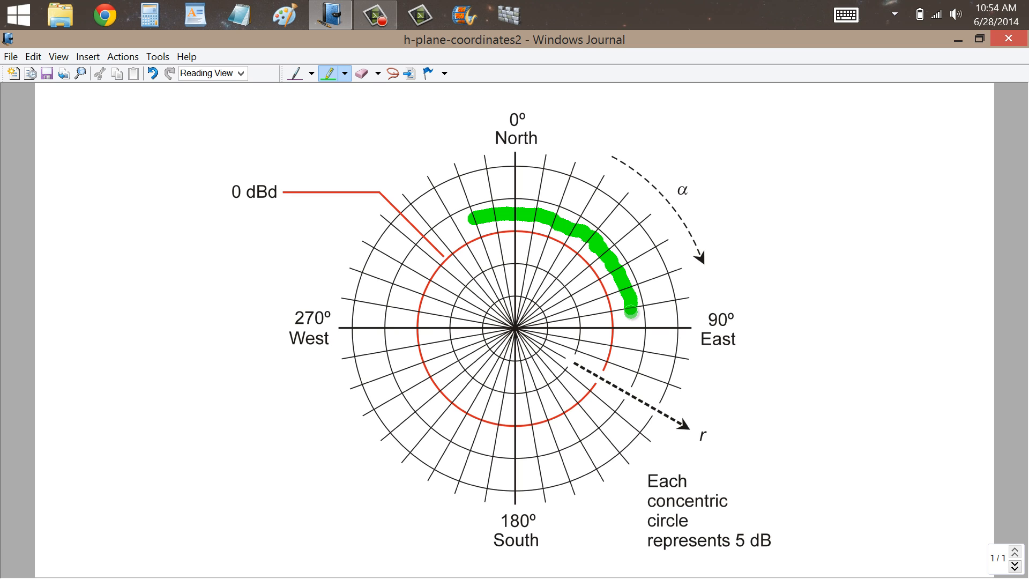
left_click_drag(630, 312, 581, 423)
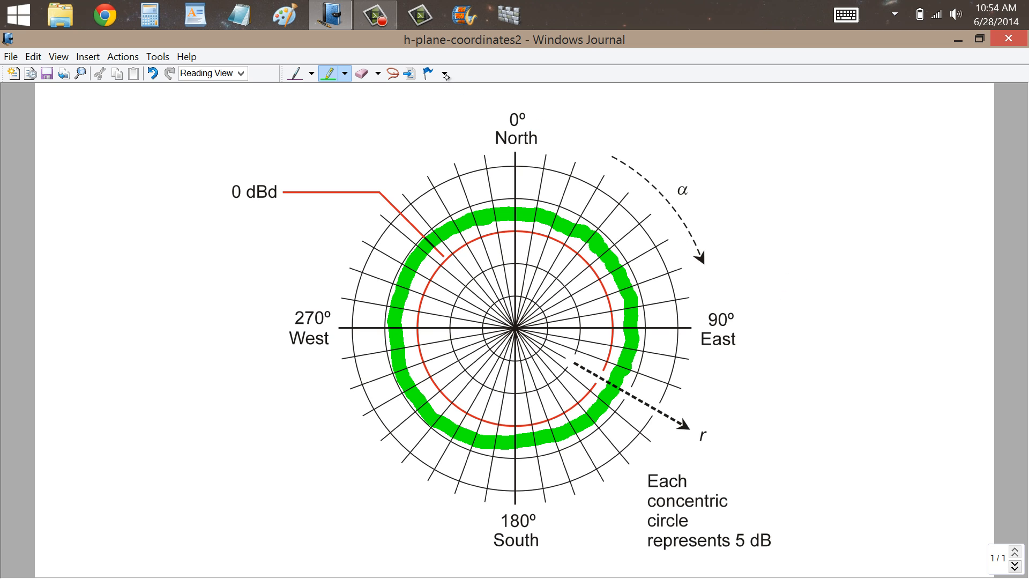
left_click(360, 73)
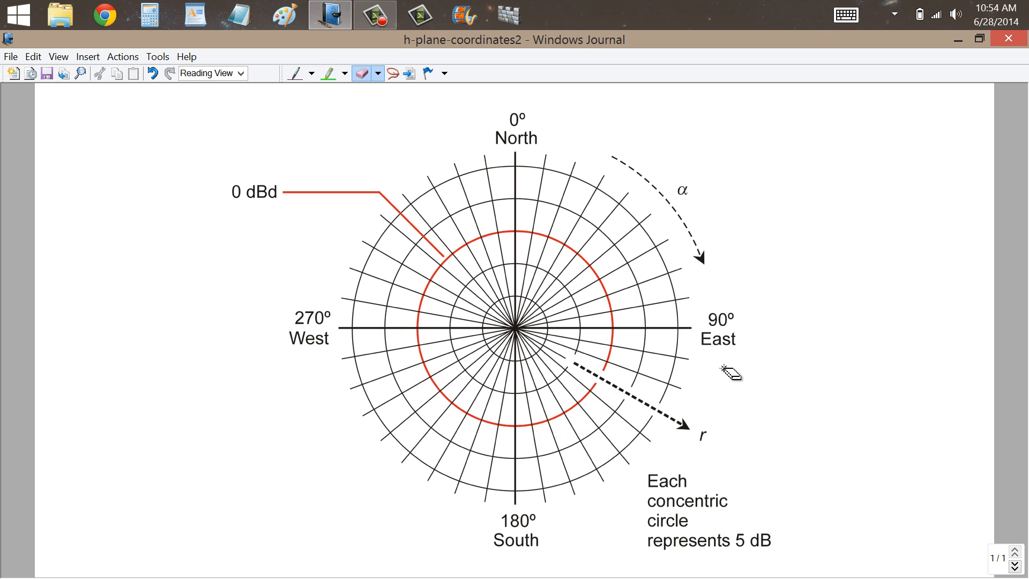
- Write 'Radiation Pattern' lower left and 'Antenna test range' upper right in purple
left_click(296, 73)
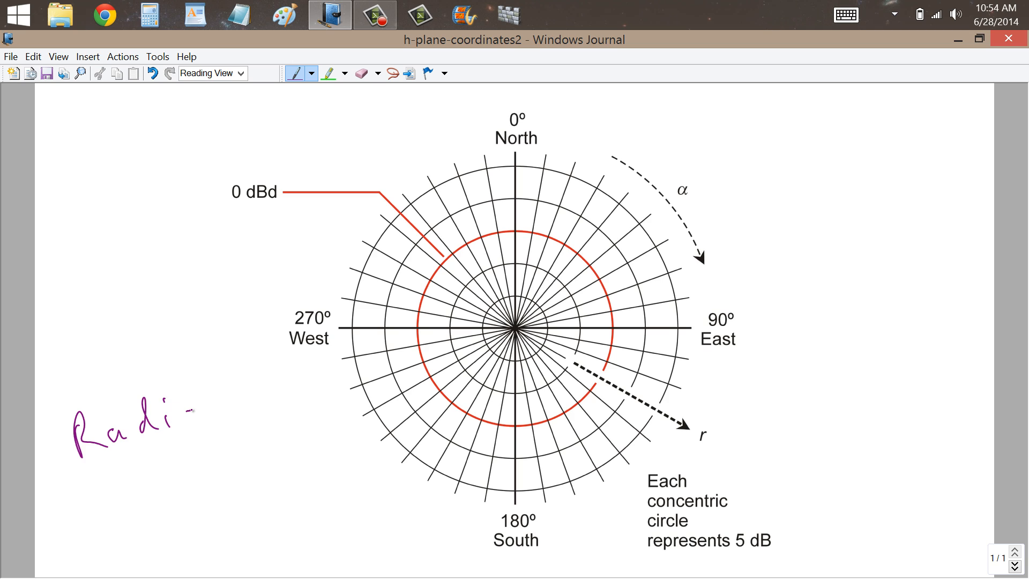
left_click_drag(196, 406, 298, 387)
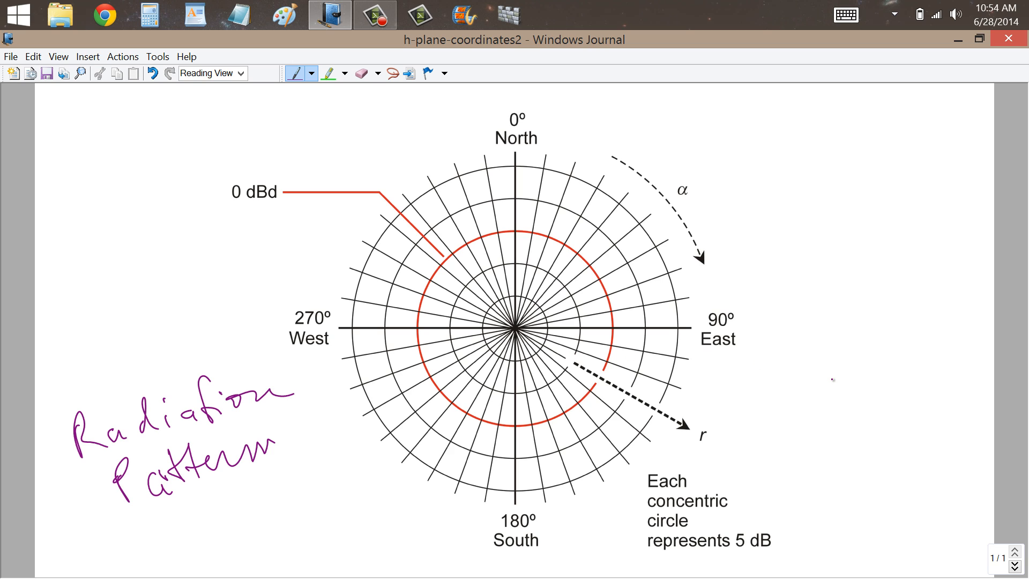
left_click_drag(759, 191, 774, 150)
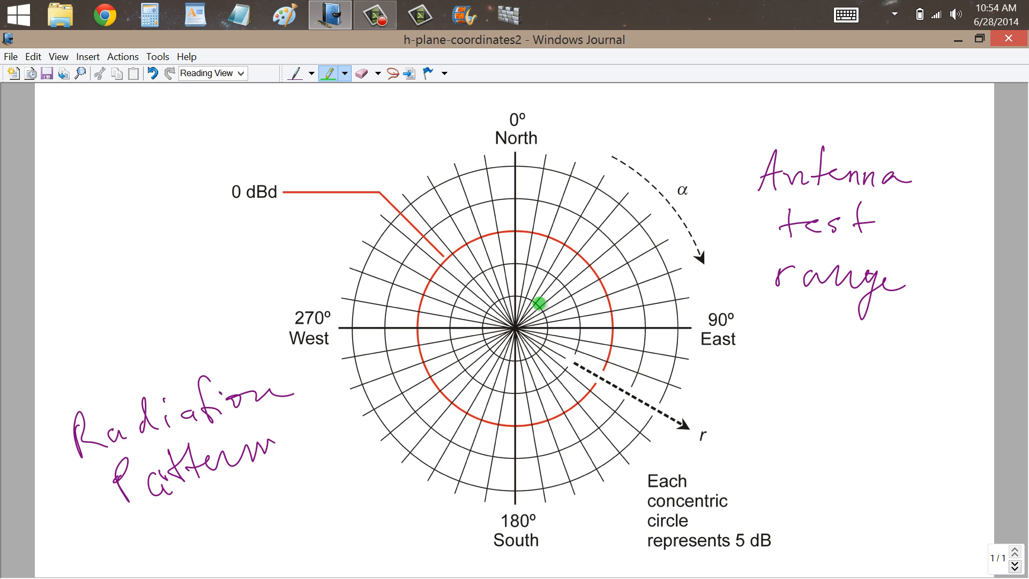
left_click_drag(540, 304, 517, 330)
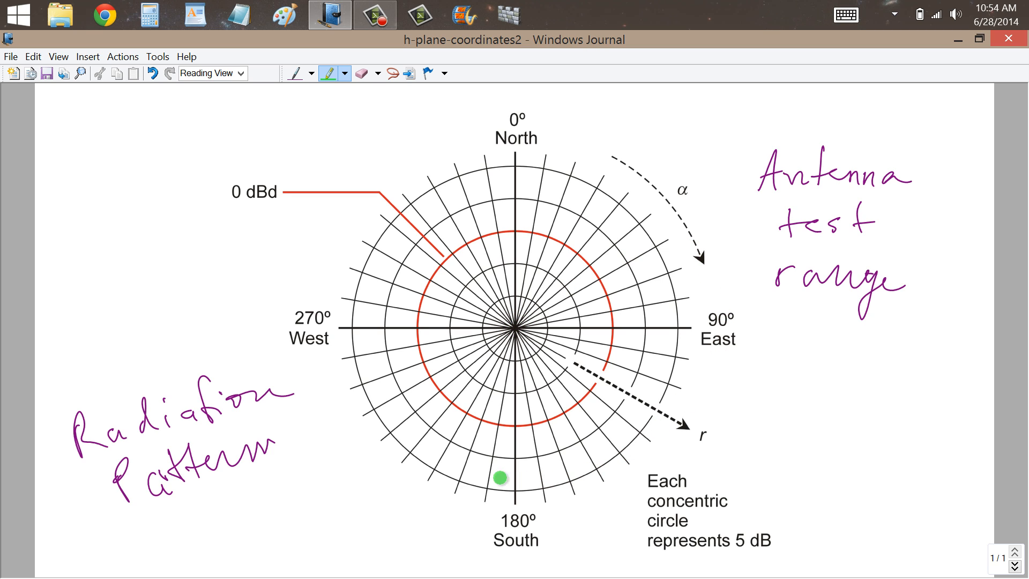
left_click_drag(498, 478, 368, 180)
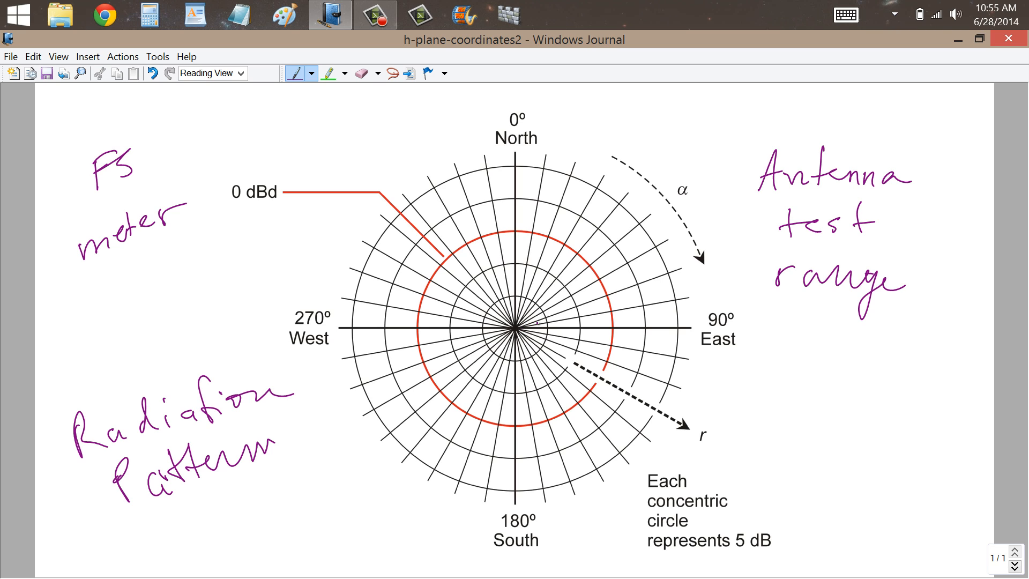
mouse_move(780, 411)
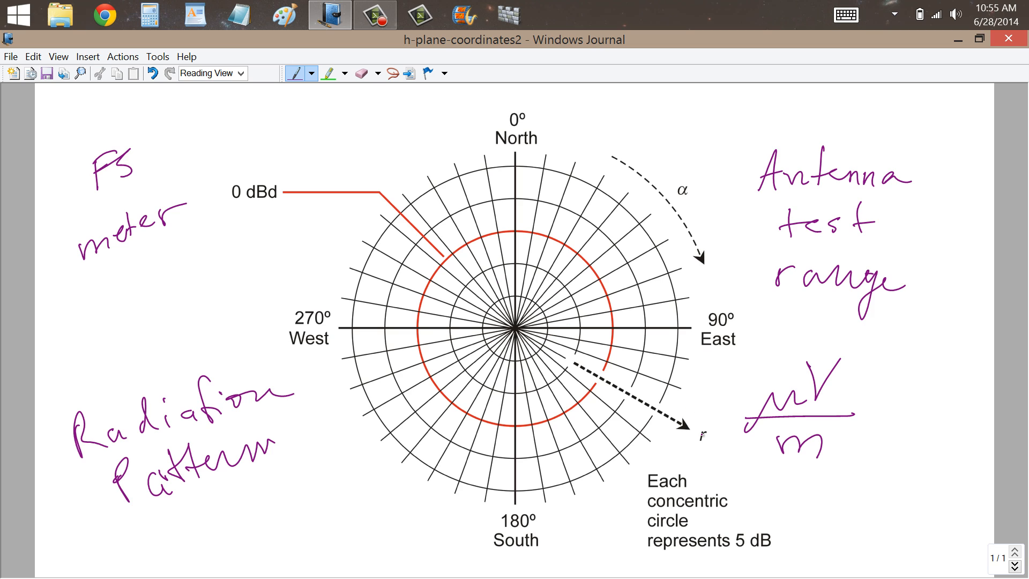
- Add 'FS meter', 'µV/m' and 'dB = 20 log V2/V1' in purple, starting the northeast lobe
left_click(328, 72)
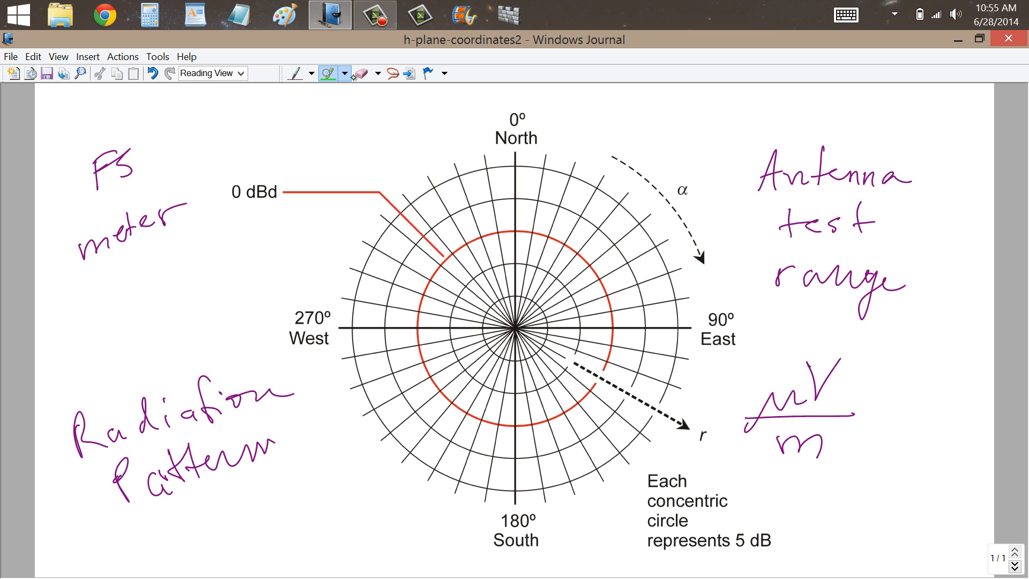
left_click(296, 73)
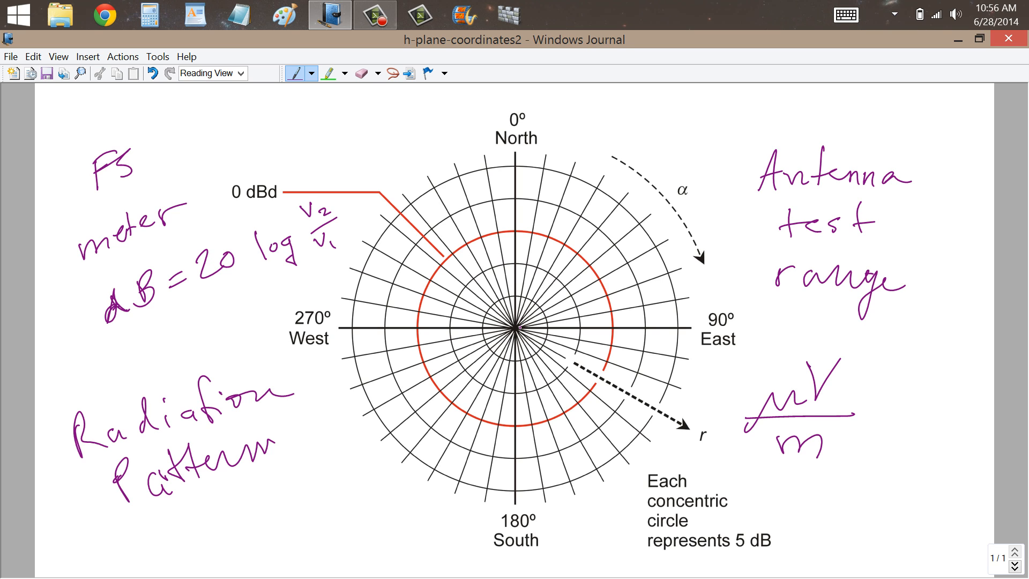
left_click_drag(518, 328, 649, 236)
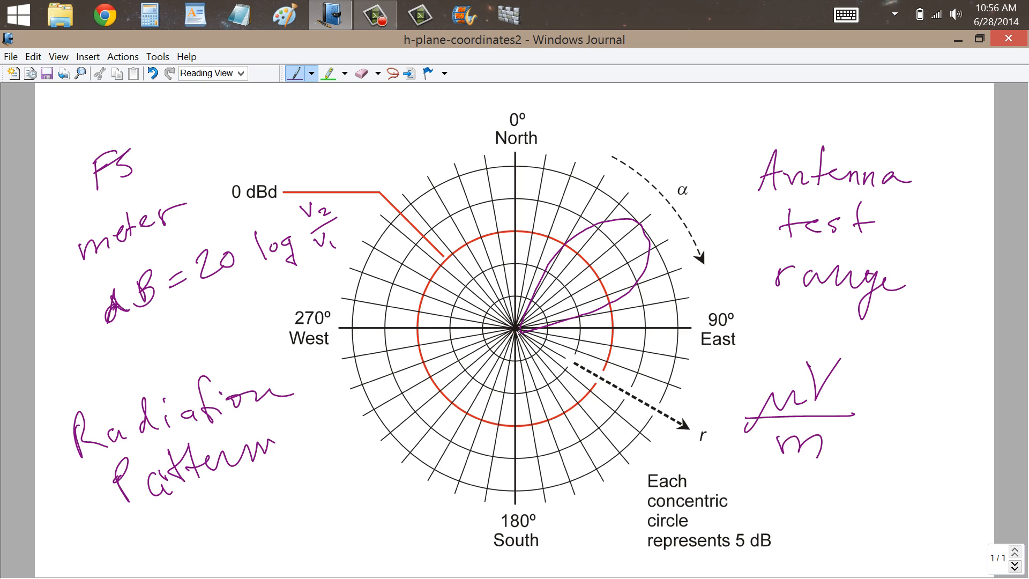
- Sketch the large northeast lobe with small side and back lobes in purple
left_click_drag(515, 328, 508, 351)
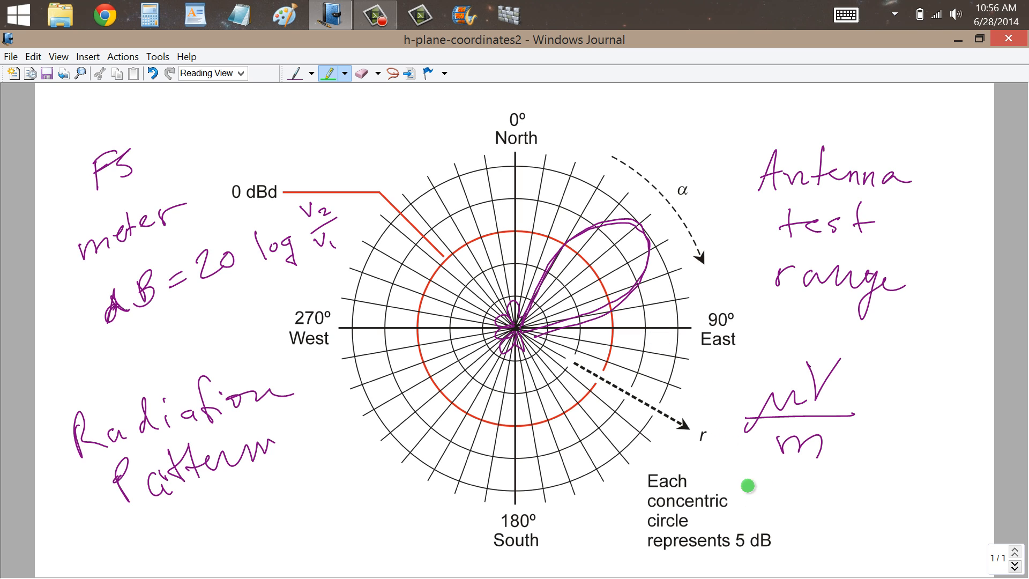
mouse_move(591, 299)
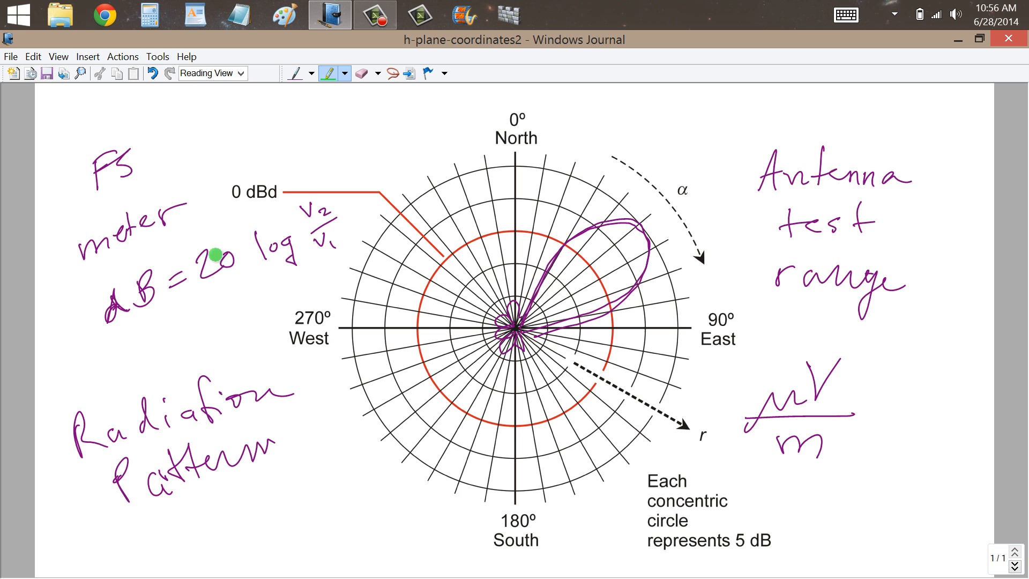
mouse_move(176, 254)
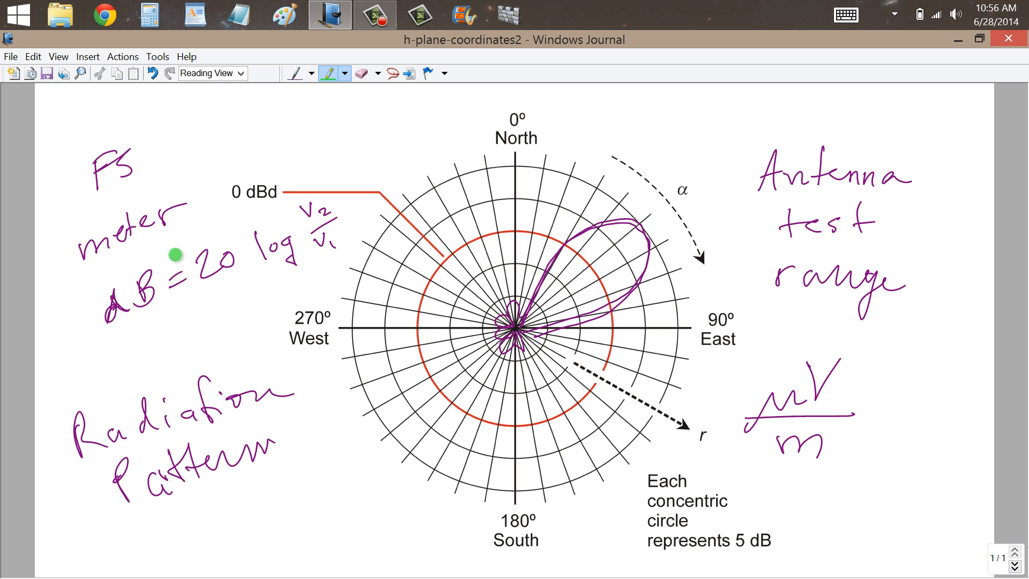